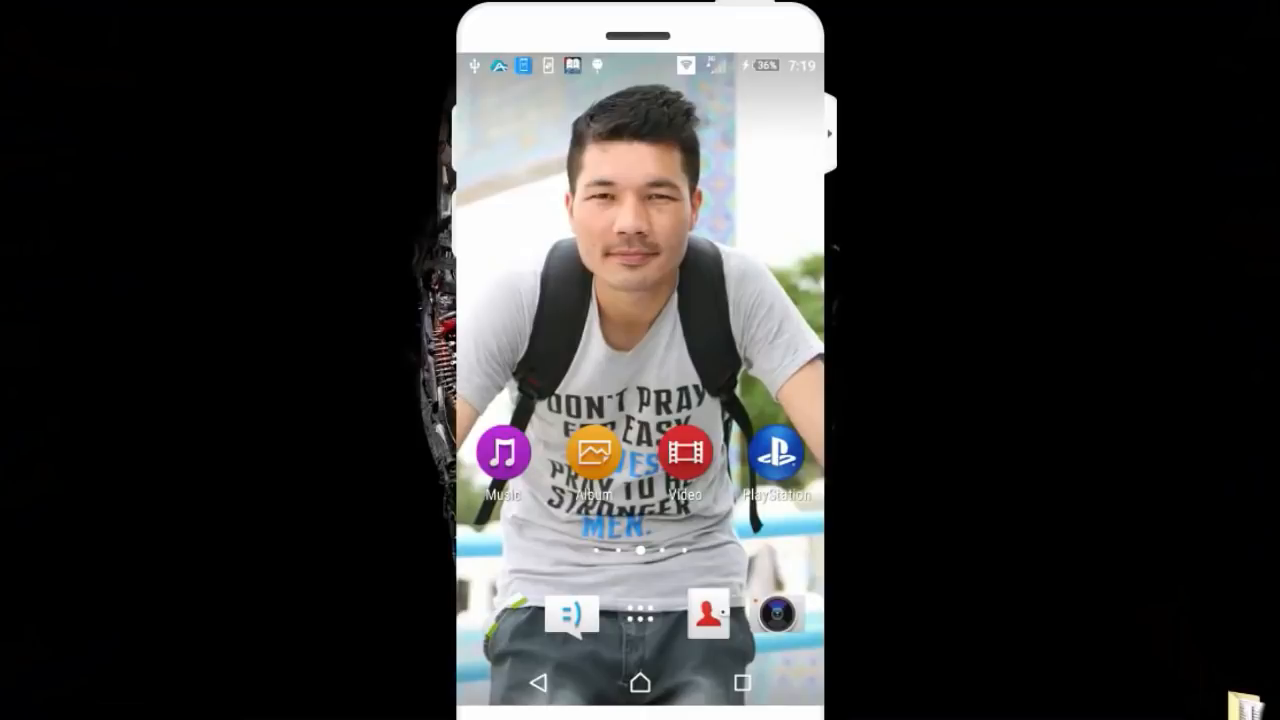
Step: Launch Play Store from the app drawer and search for 'airmore'
{"action": "left_click", "coordinate": [639, 614]}
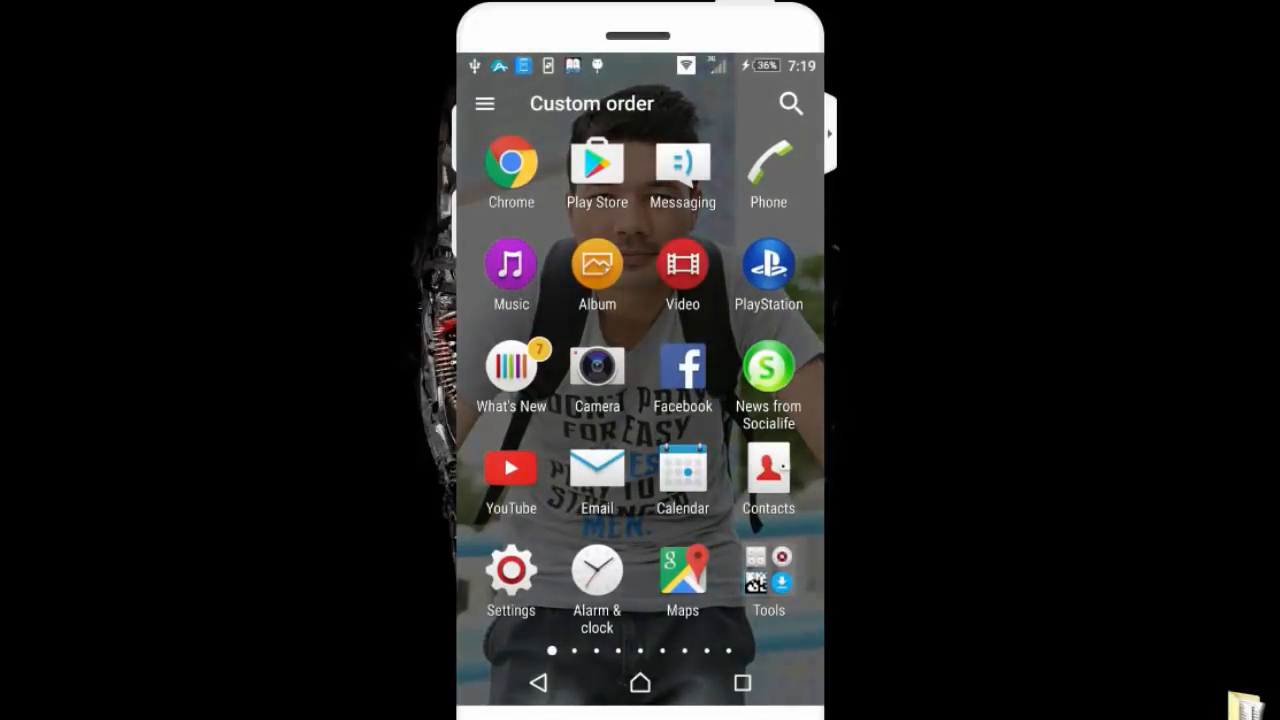
{"action": "left_click", "coordinate": [596, 165]}
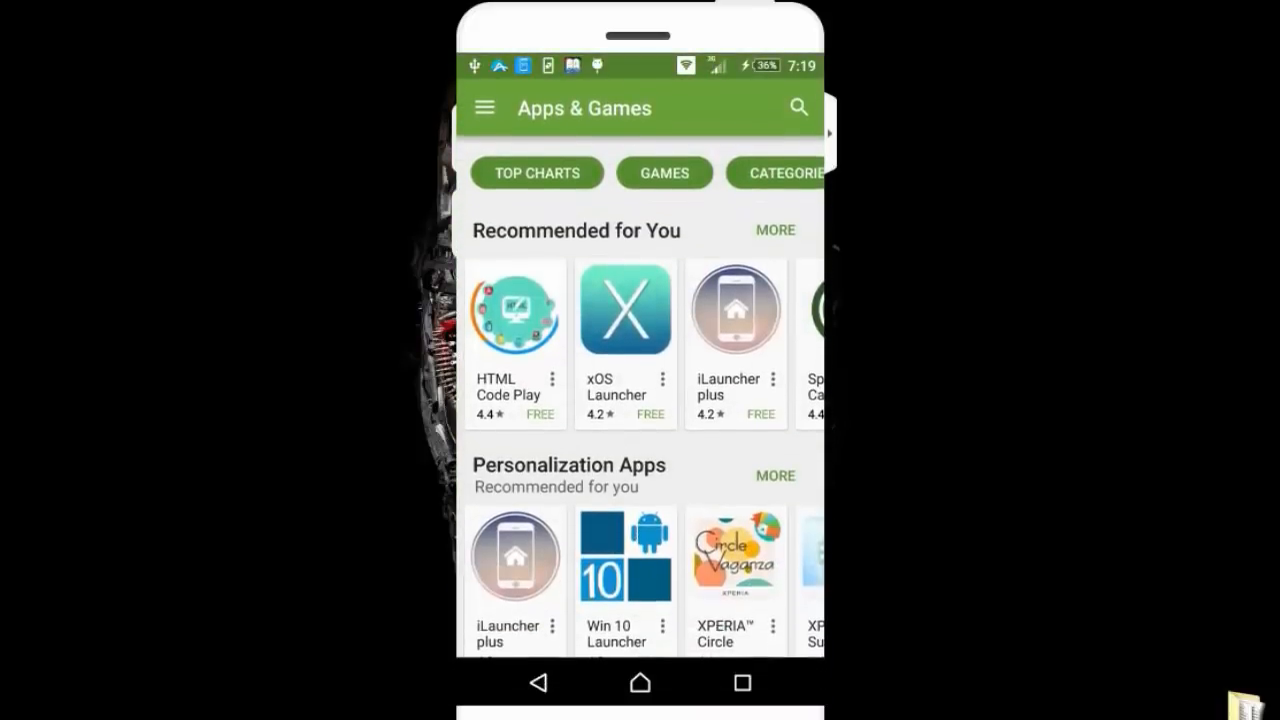
{"action": "left_click", "coordinate": [798, 107]}
{"action": "type", "text": "airmore"}
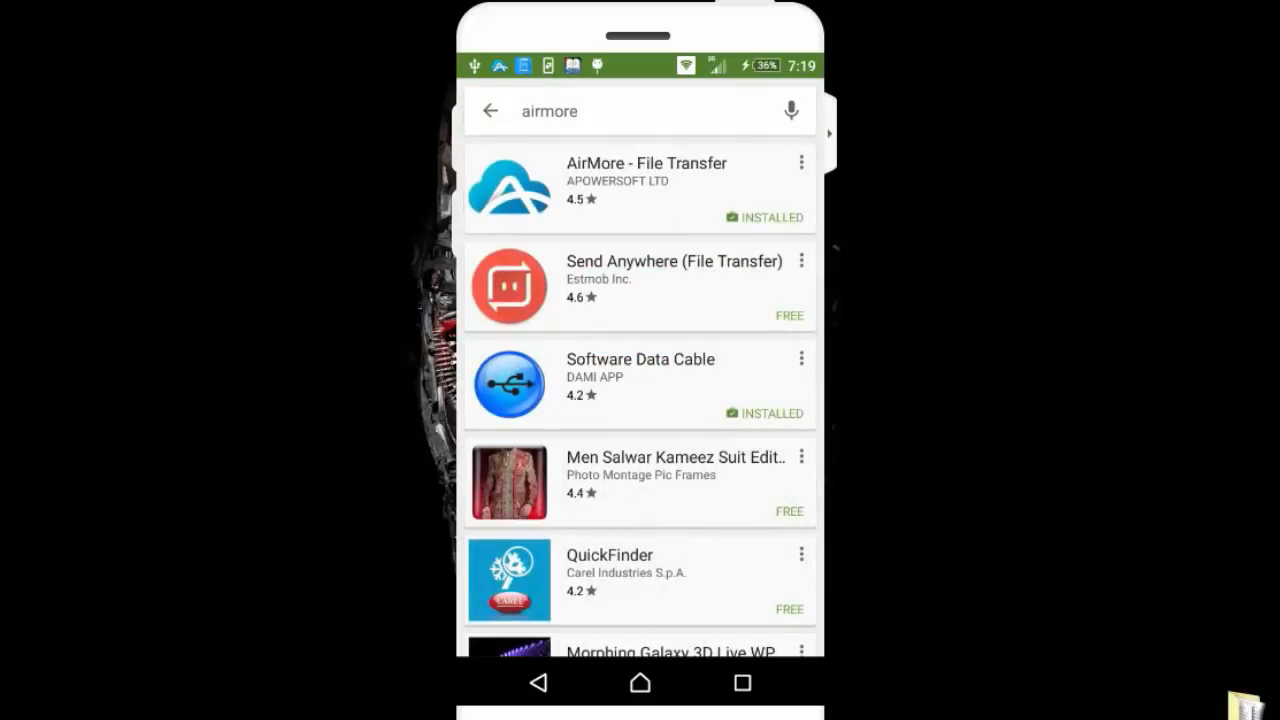
Step: Open the AirMore - File Transfer listing and launch the installed app with OPEN
{"action": "left_click", "coordinate": [640, 188]}
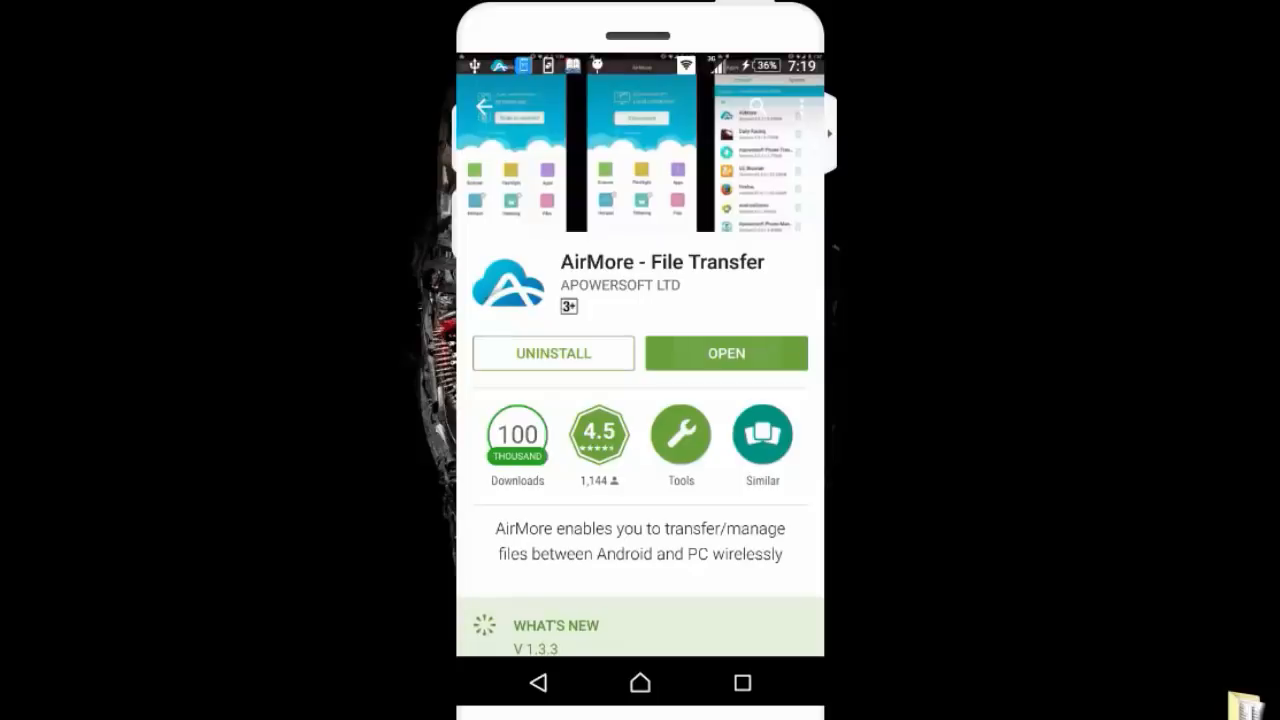
{"action": "left_click", "coordinate": [725, 353]}
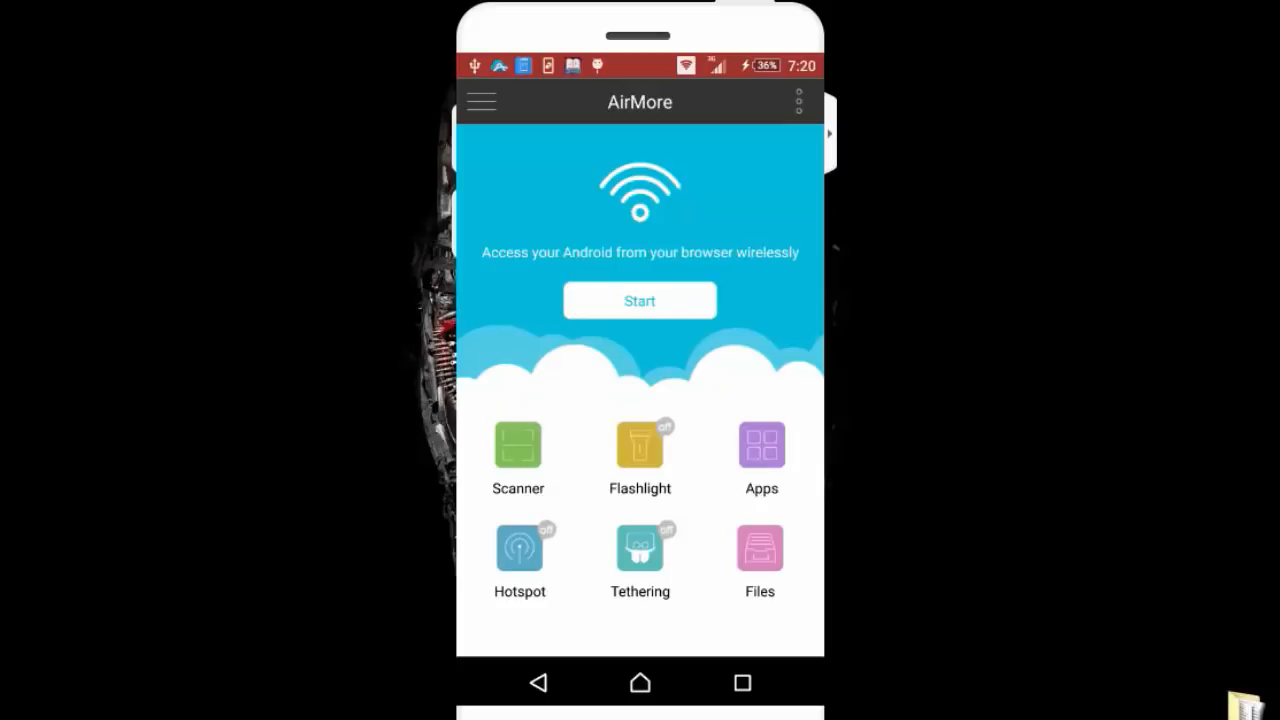
Step: Start AirMore's browser connection and pick Hotspot settings as the network
{"action": "left_click", "coordinate": [639, 300]}
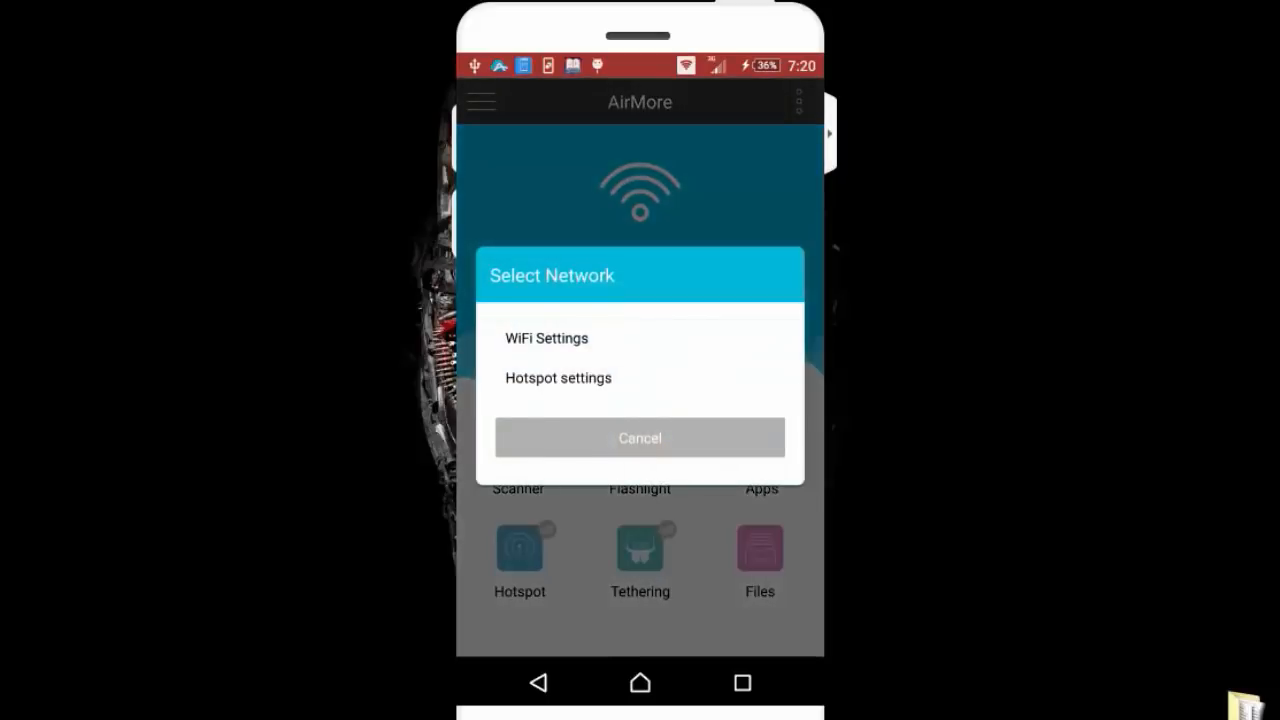
{"action": "left_click", "coordinate": [557, 378]}
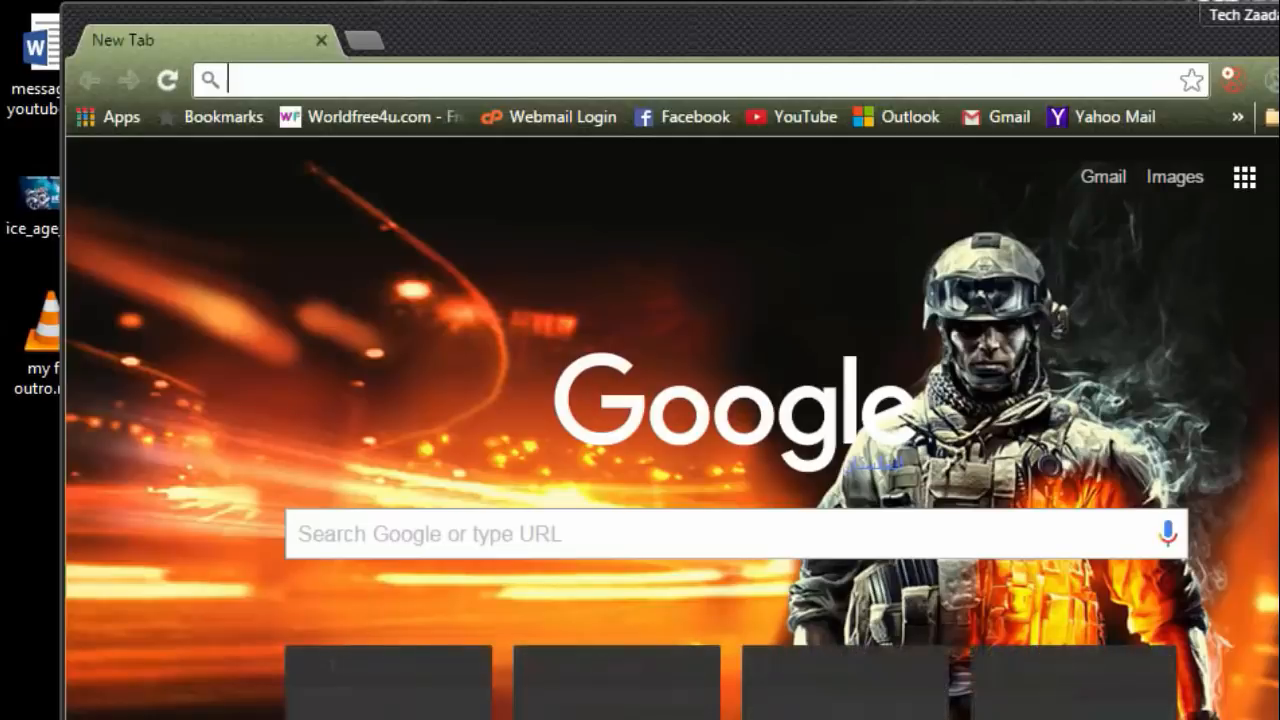
{"action": "mouse_move", "coordinate": [325, 80]}
{"action": "type", "text": "192.168.43.1:2333"}
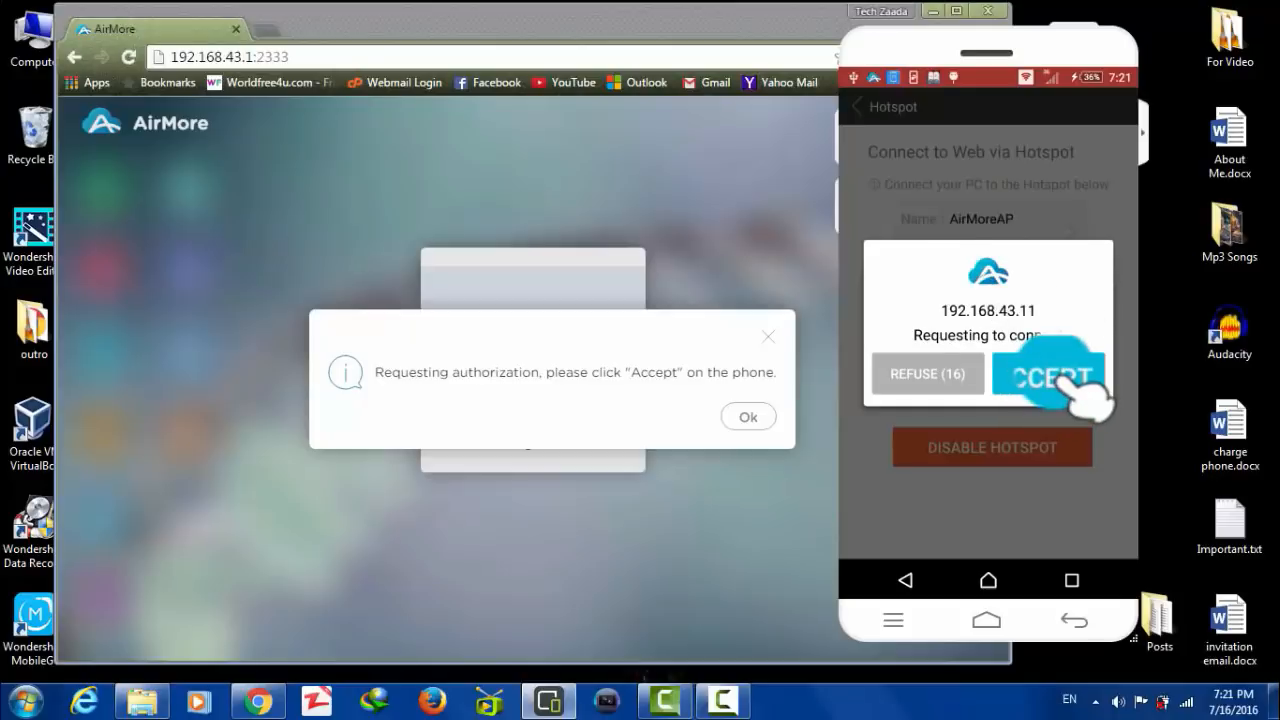
Step: Accept the PC browser's connection request on the phone
{"action": "left_click", "coordinate": [1047, 378]}
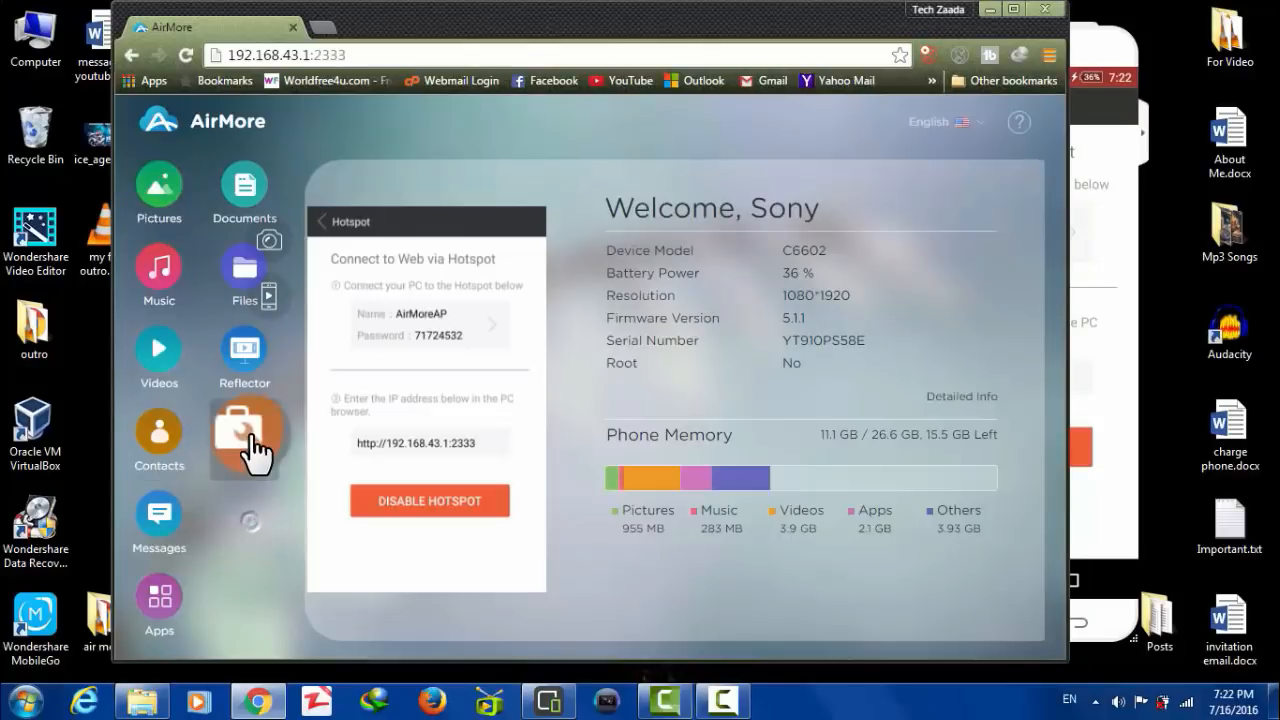
Step: Open Tools in the AirMore web sidebar and choose Screen Recorder
{"action": "left_click", "coordinate": [244, 438]}
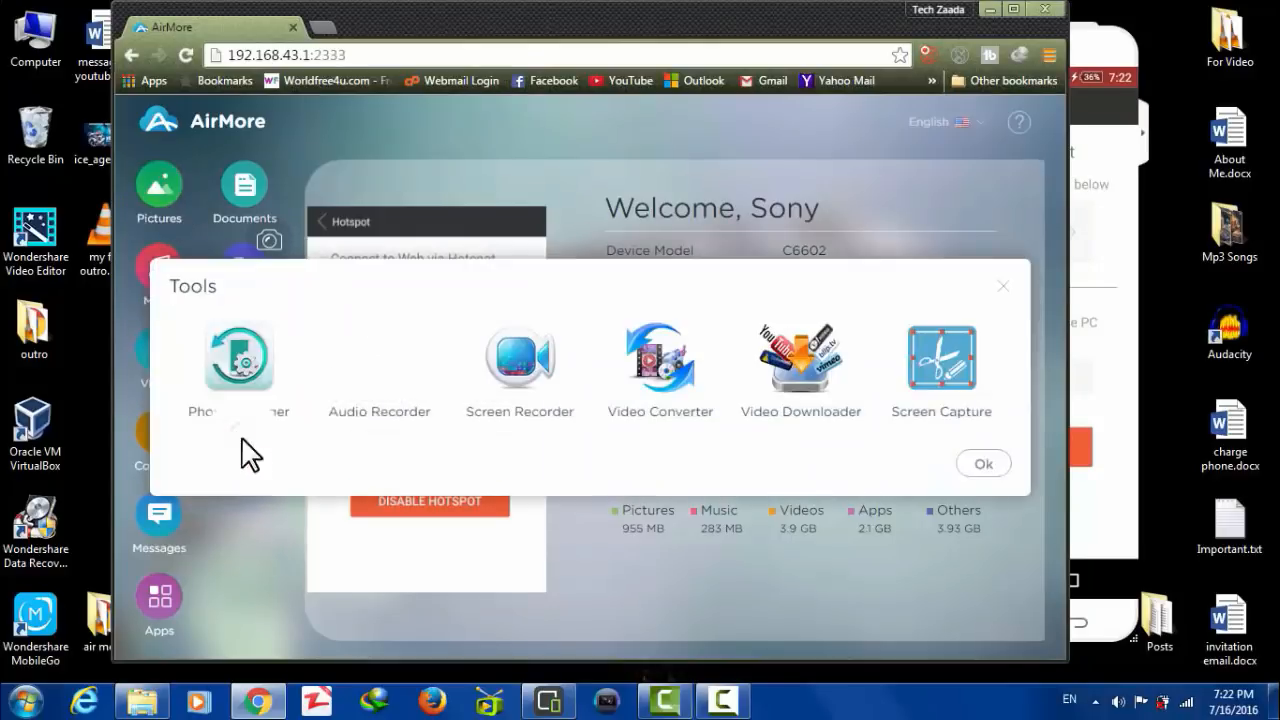
{"action": "mouse_move", "coordinate": [337, 407]}
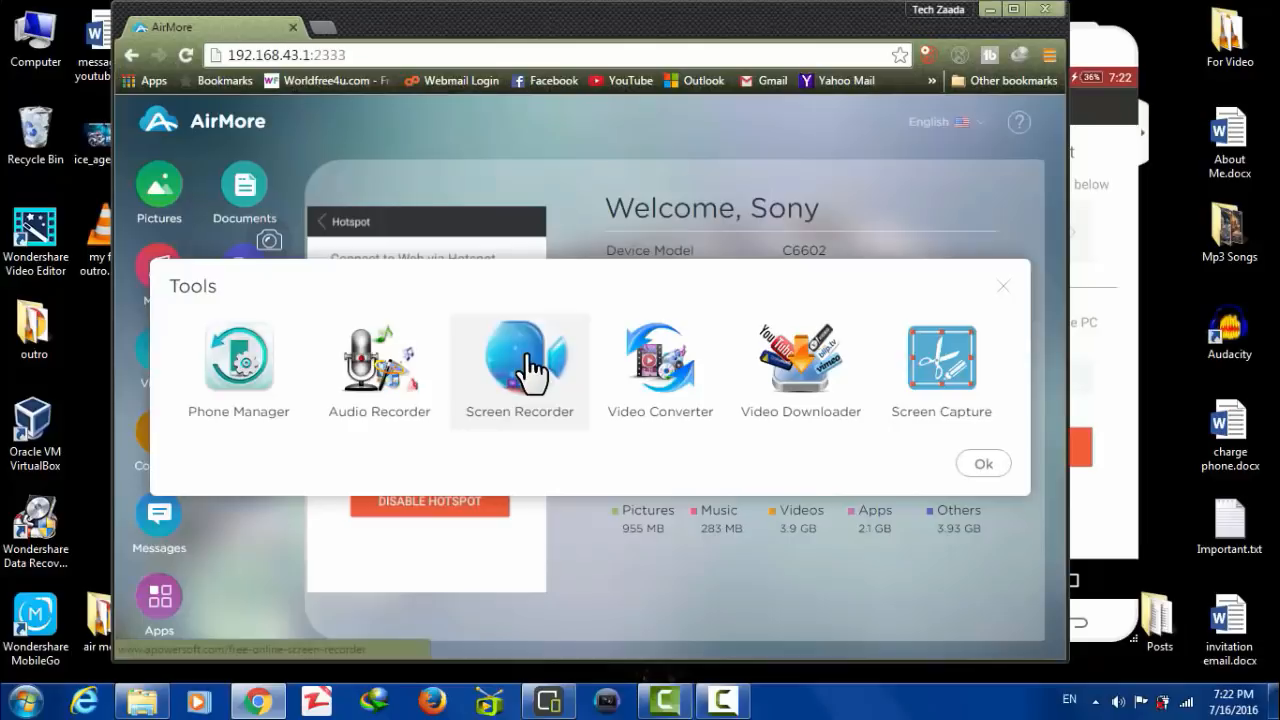
{"action": "left_click", "coordinate": [982, 463]}
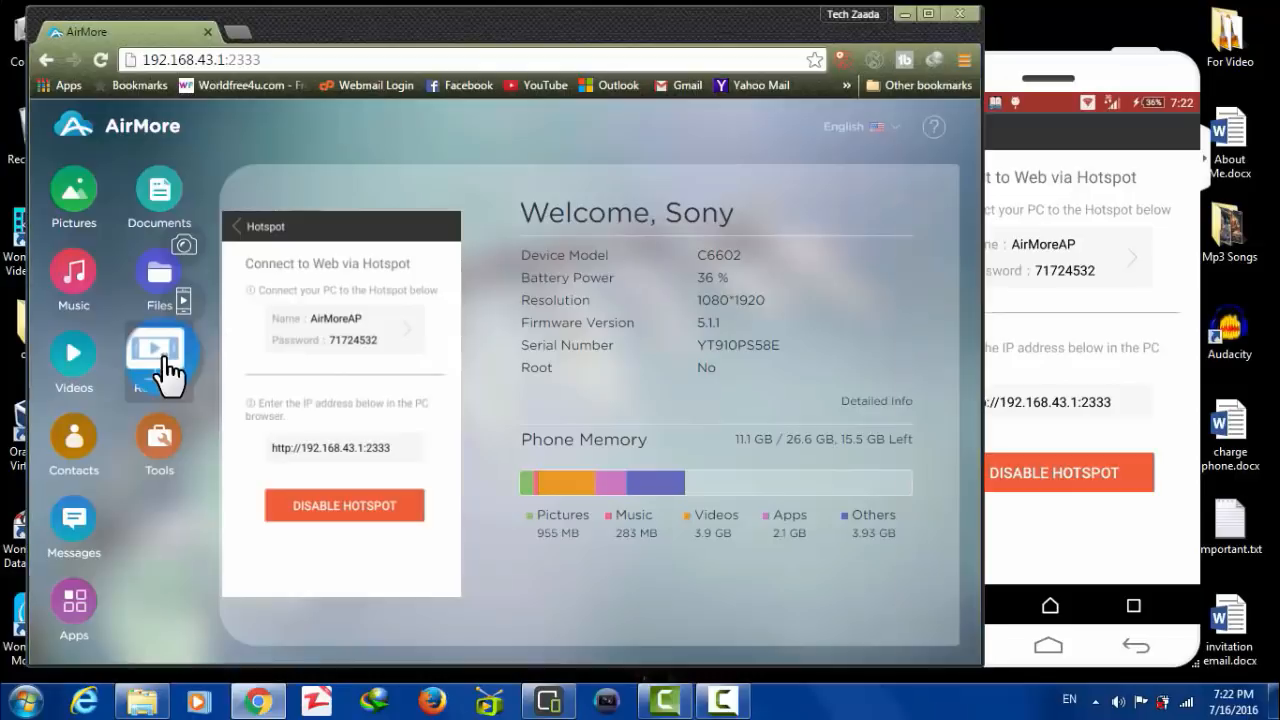
{"action": "left_click", "coordinate": [158, 363]}
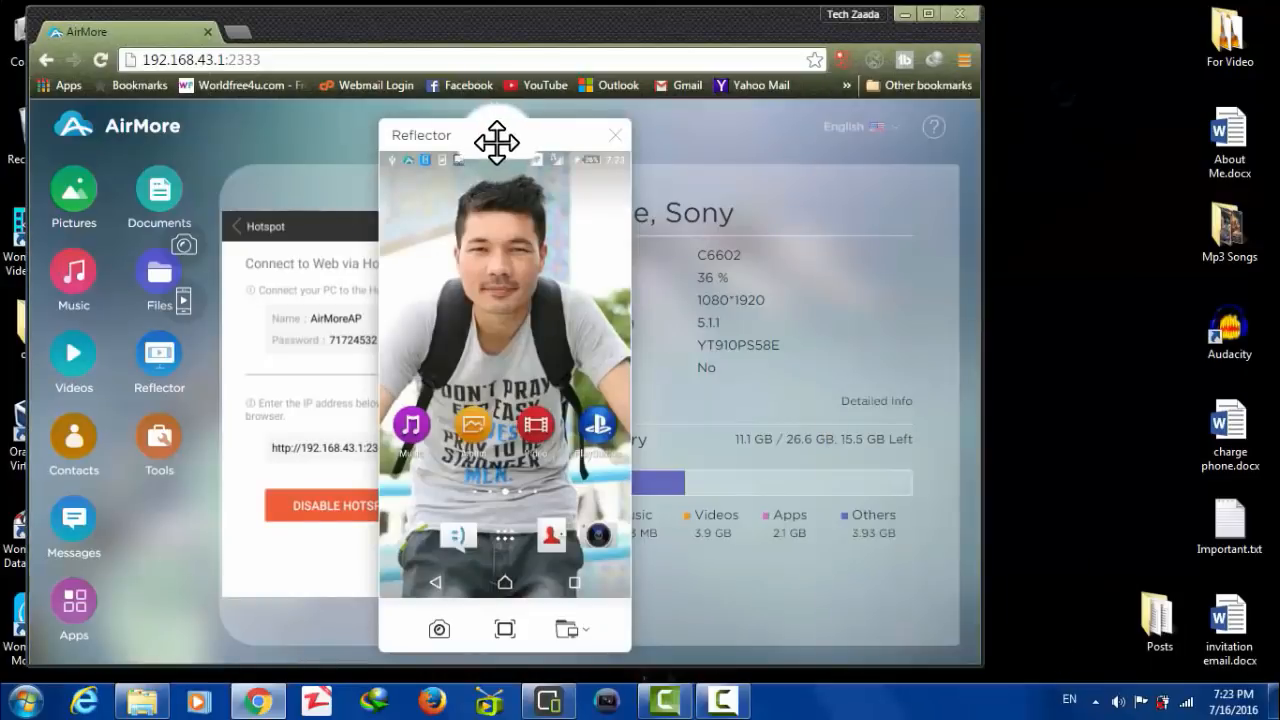
{"action": "left_click_drag", "start_coordinate": [497, 135], "coordinate": [760, 115]}
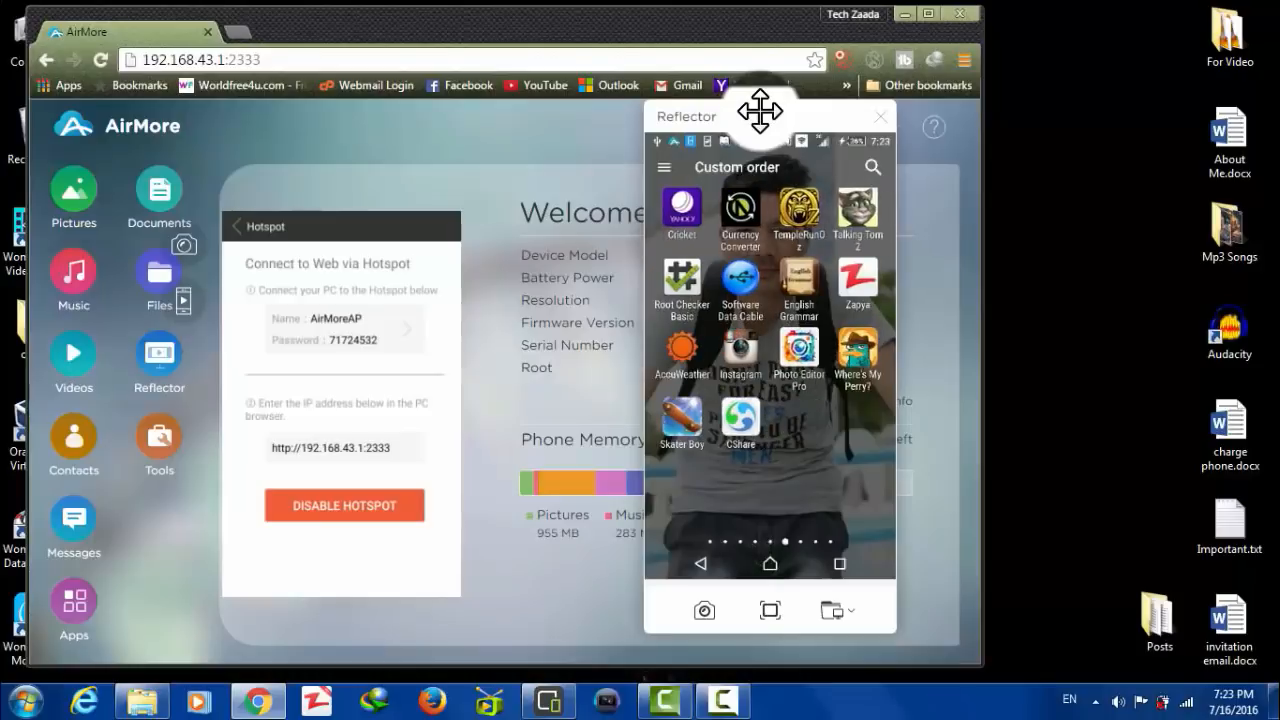
{"action": "left_click", "coordinate": [880, 116]}
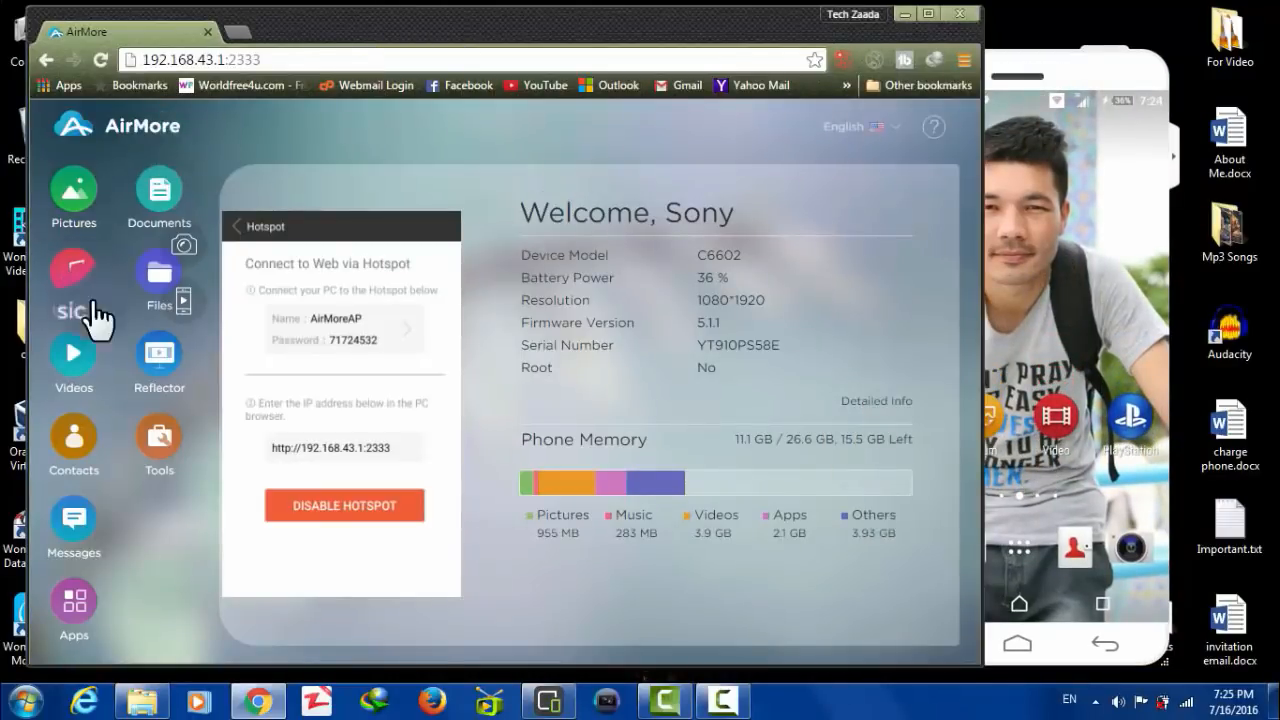
{"action": "mouse_move", "coordinate": [635, 295]}
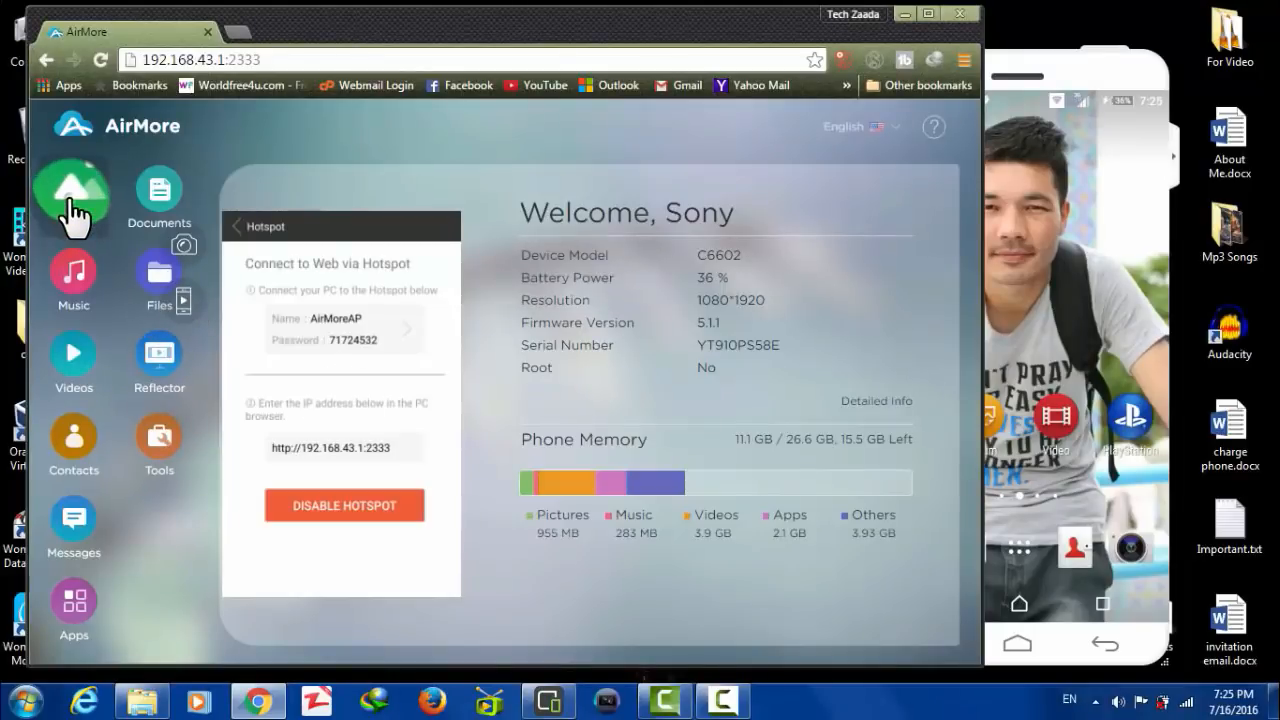
Step: Open Pictures in the AirMore web sidebar and scroll through the photo grid
{"action": "left_click", "coordinate": [72, 188]}
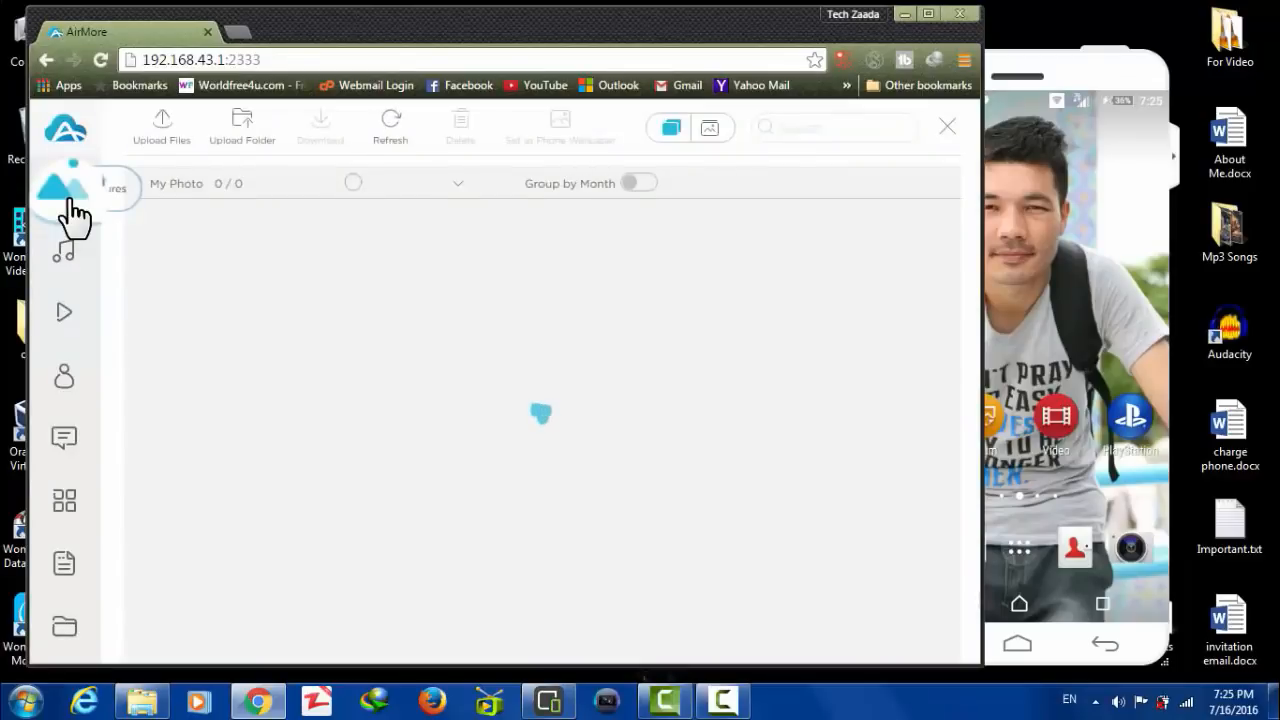
{"action": "left_click", "coordinate": [64, 188]}
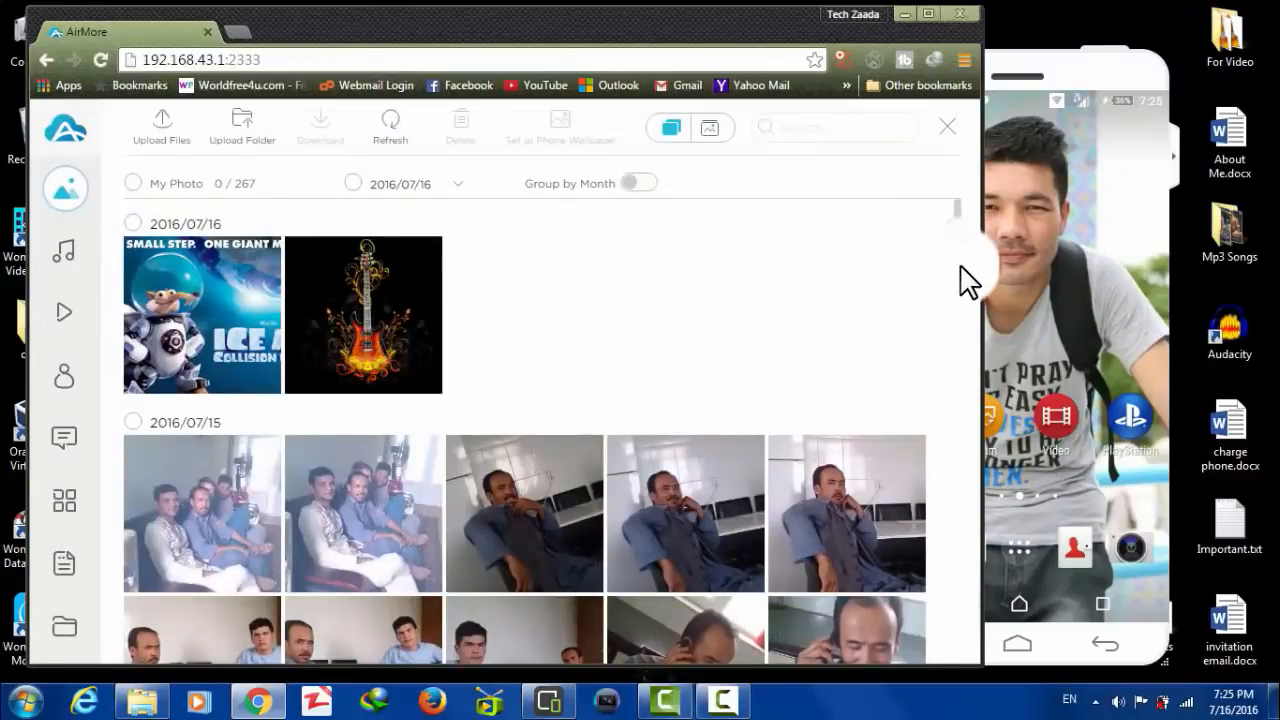
{"action": "scroll", "scroll_direction": "down", "scroll_amount": 3}
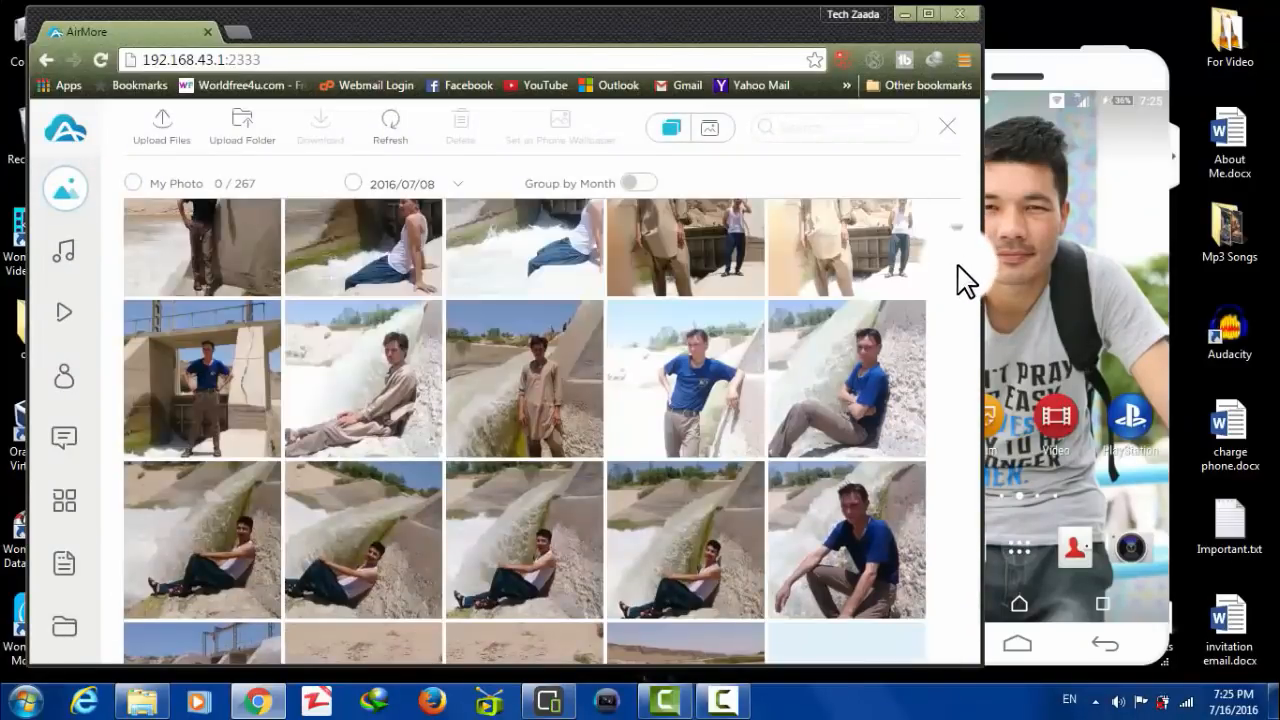
{"action": "scroll", "scroll_direction": "down", "scroll_amount": 3}
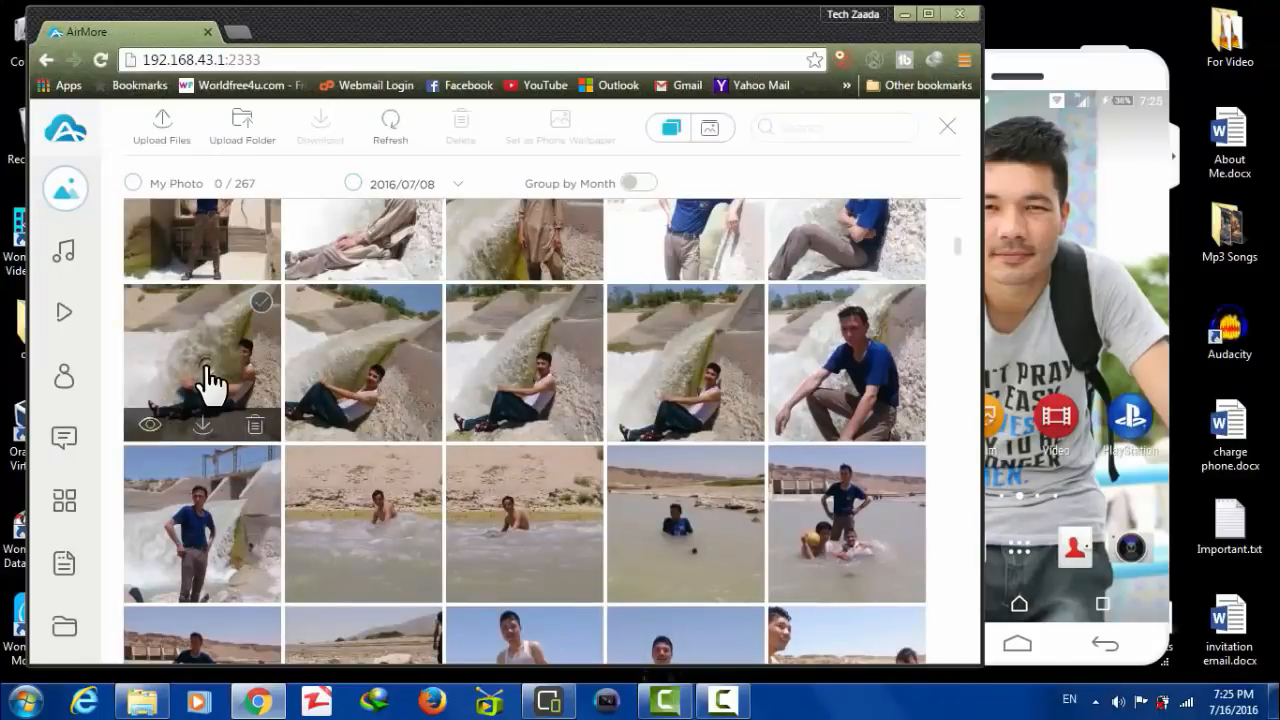
Step: View the waterfall photo full size, then close the viewer and keep scrolling
{"action": "left_click", "coordinate": [149, 424]}
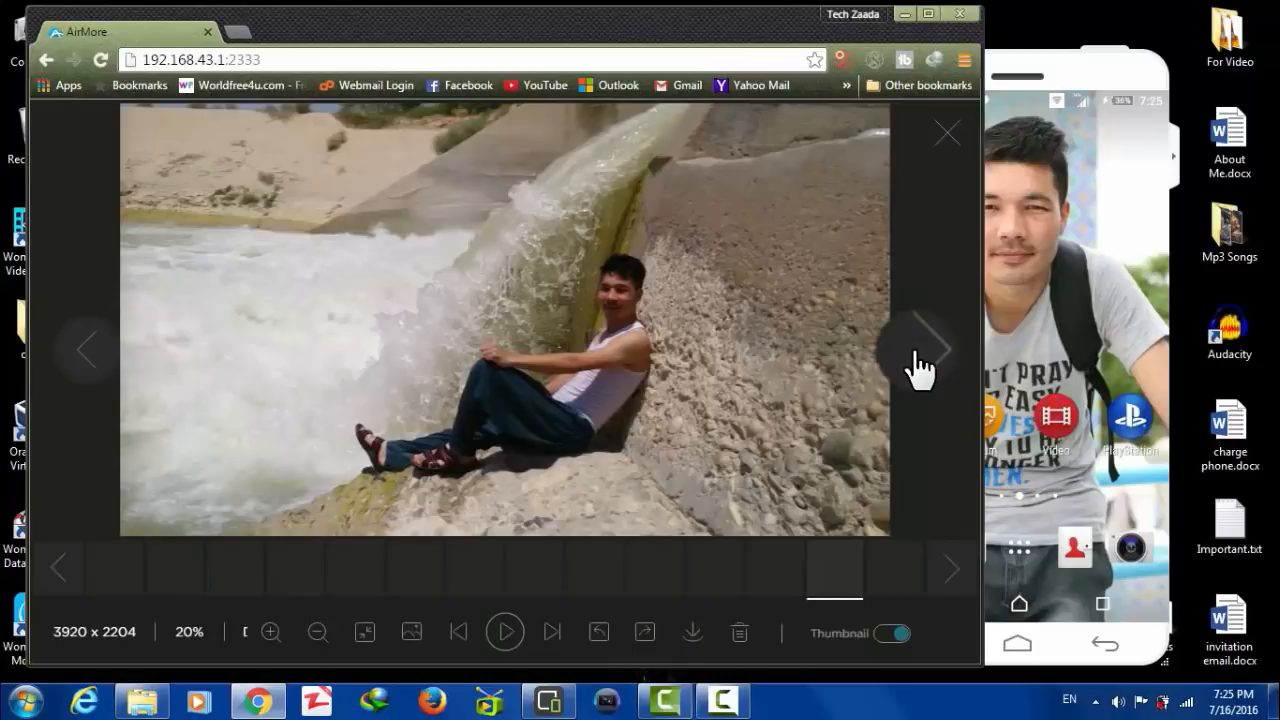
{"action": "left_click", "coordinate": [922, 349]}
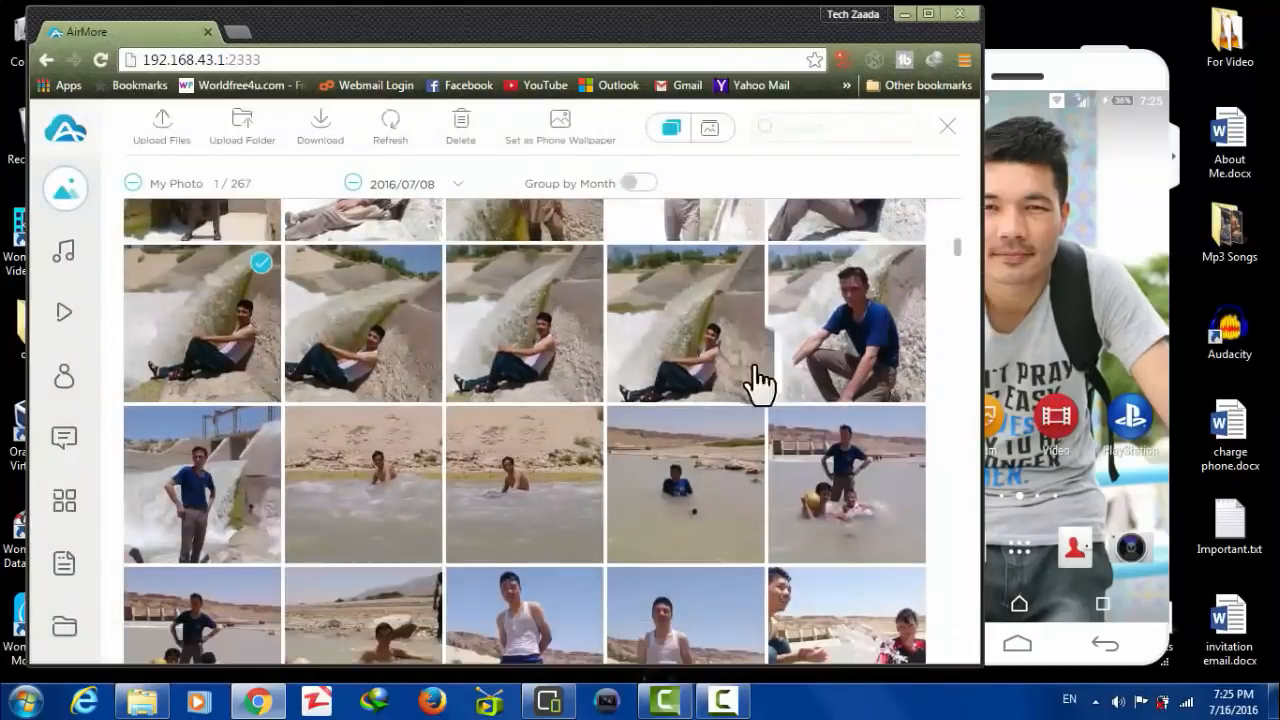
{"action": "scroll", "scroll_direction": "down", "scroll_amount": 3}
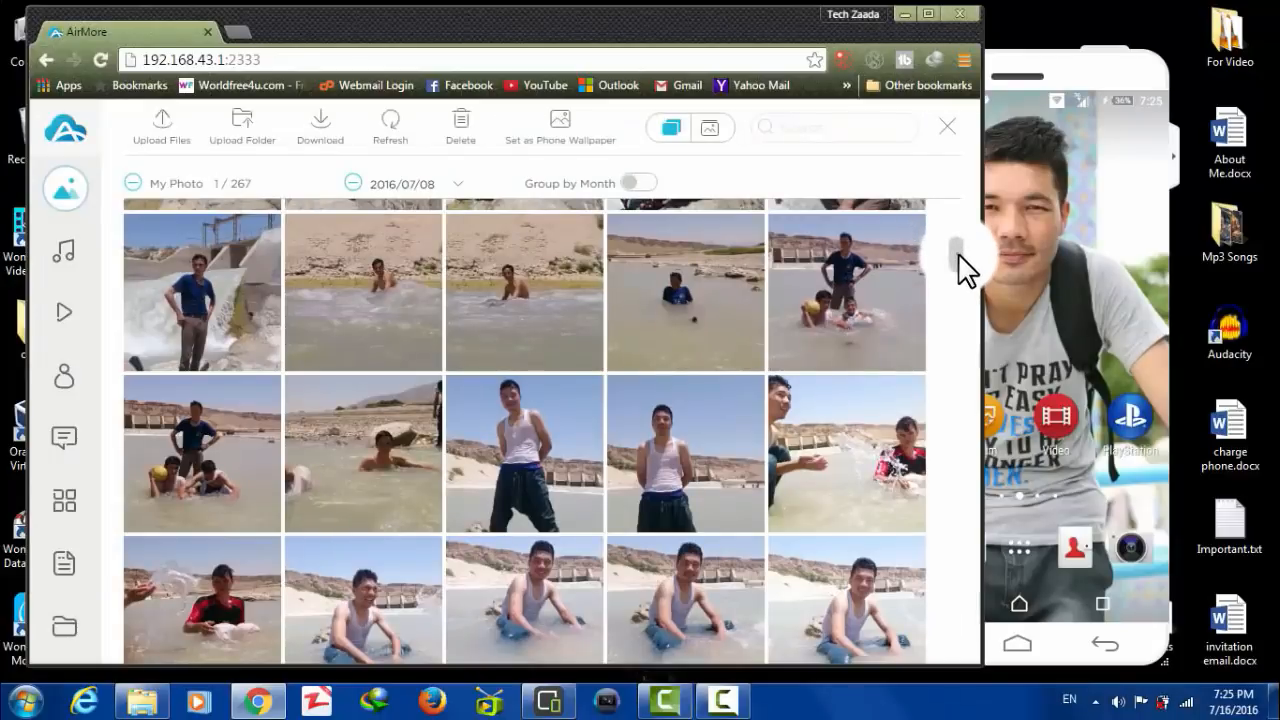
{"action": "scroll", "scroll_direction": "down", "scroll_amount": 3}
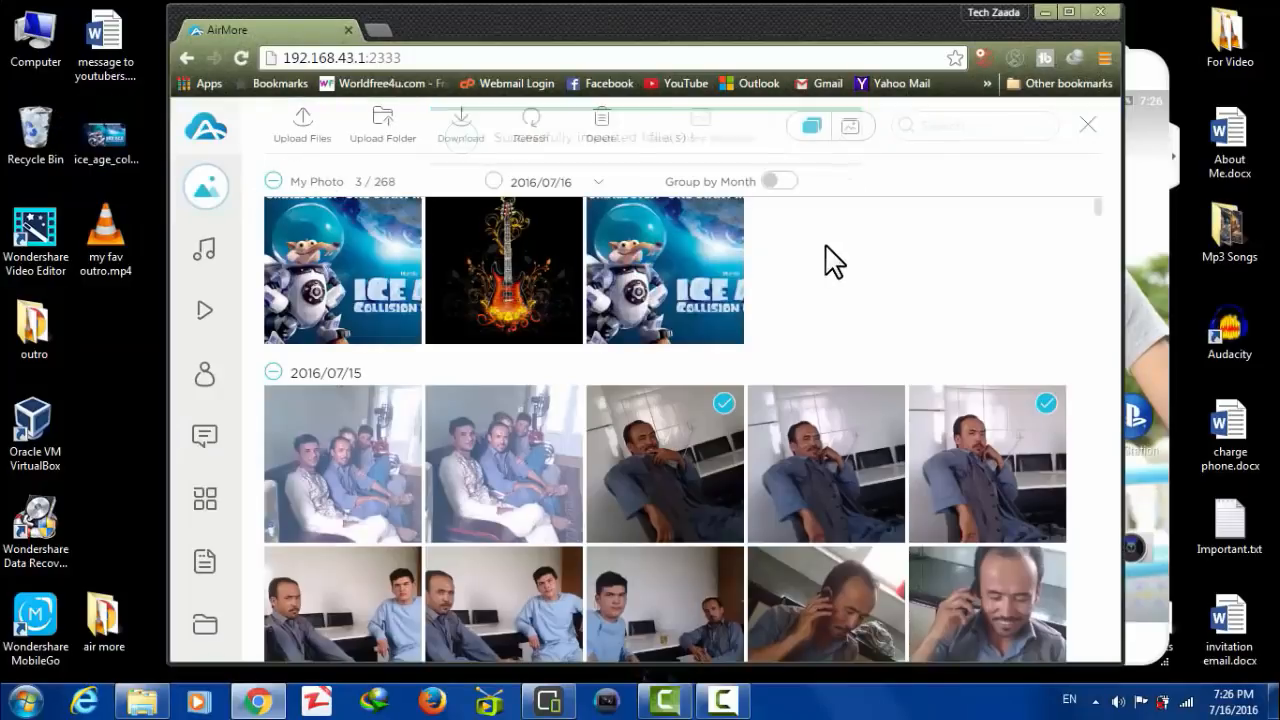
{"action": "mouse_move", "coordinate": [204, 249]}
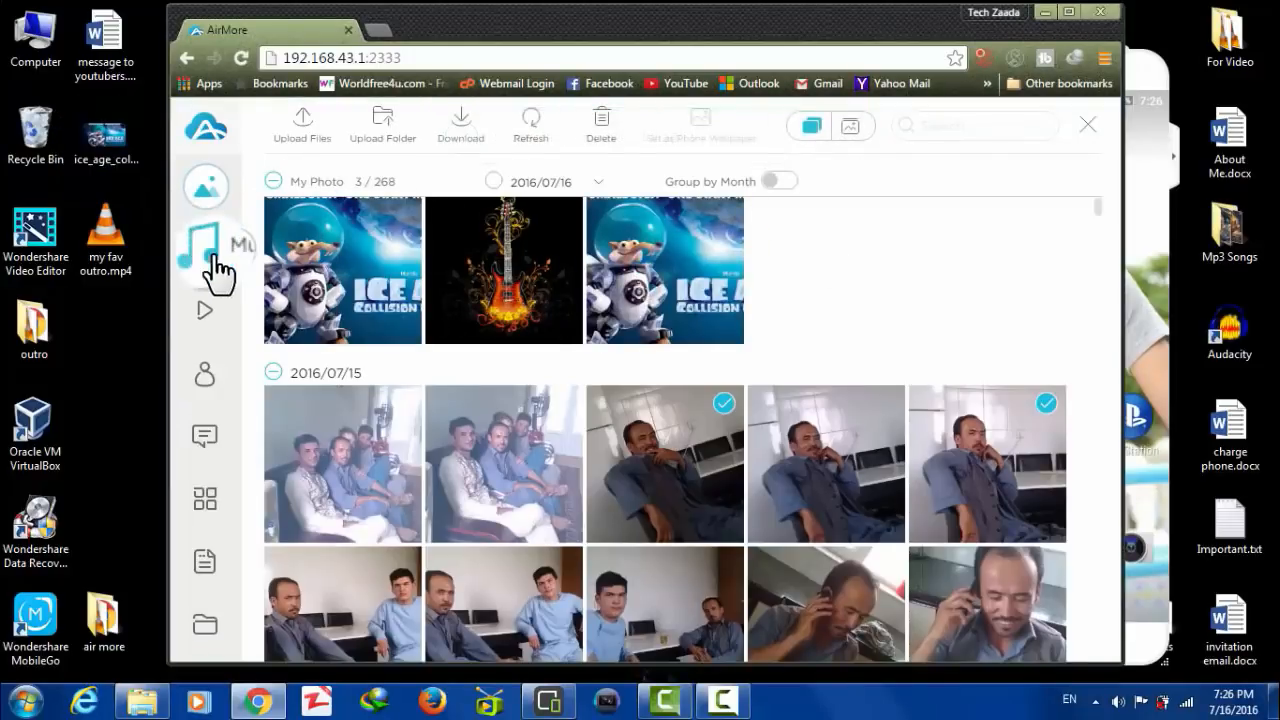
Step: Open the 58-song Music library and skip tracks until 'Ketty Perry - Dark Horse.mp3' loads
{"action": "left_click", "coordinate": [204, 255]}
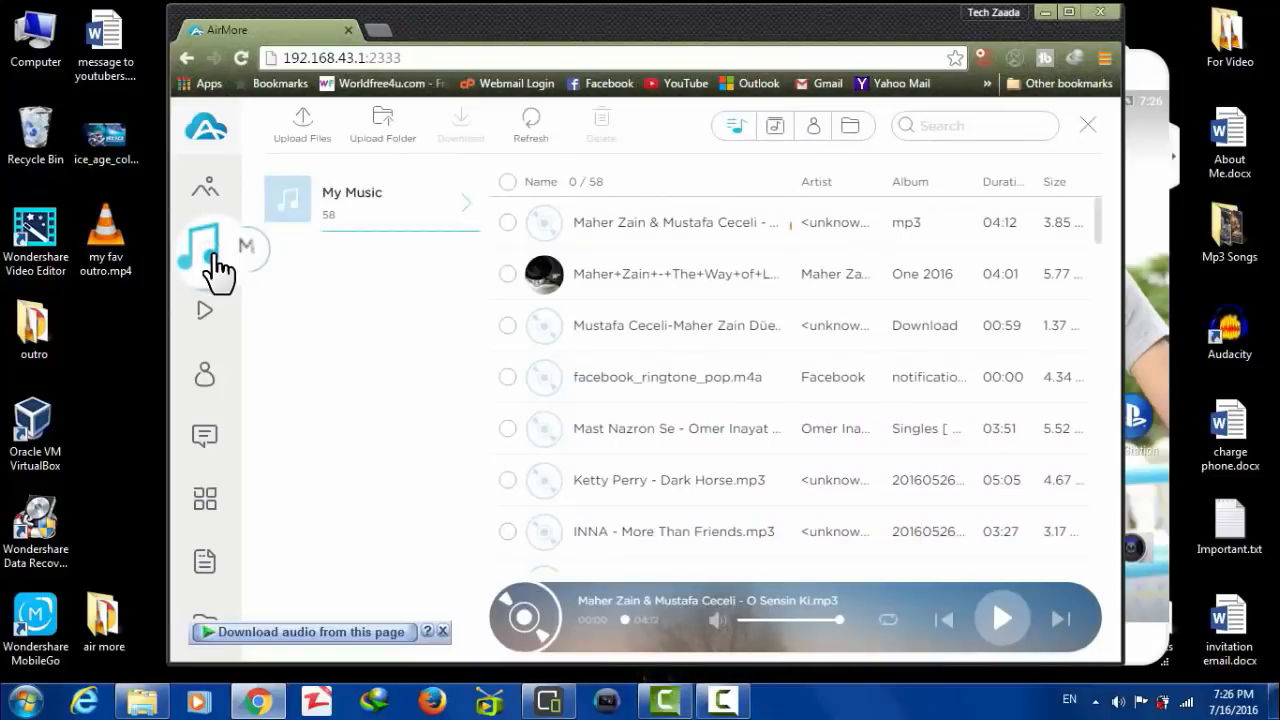
{"action": "mouse_move", "coordinate": [1020, 355]}
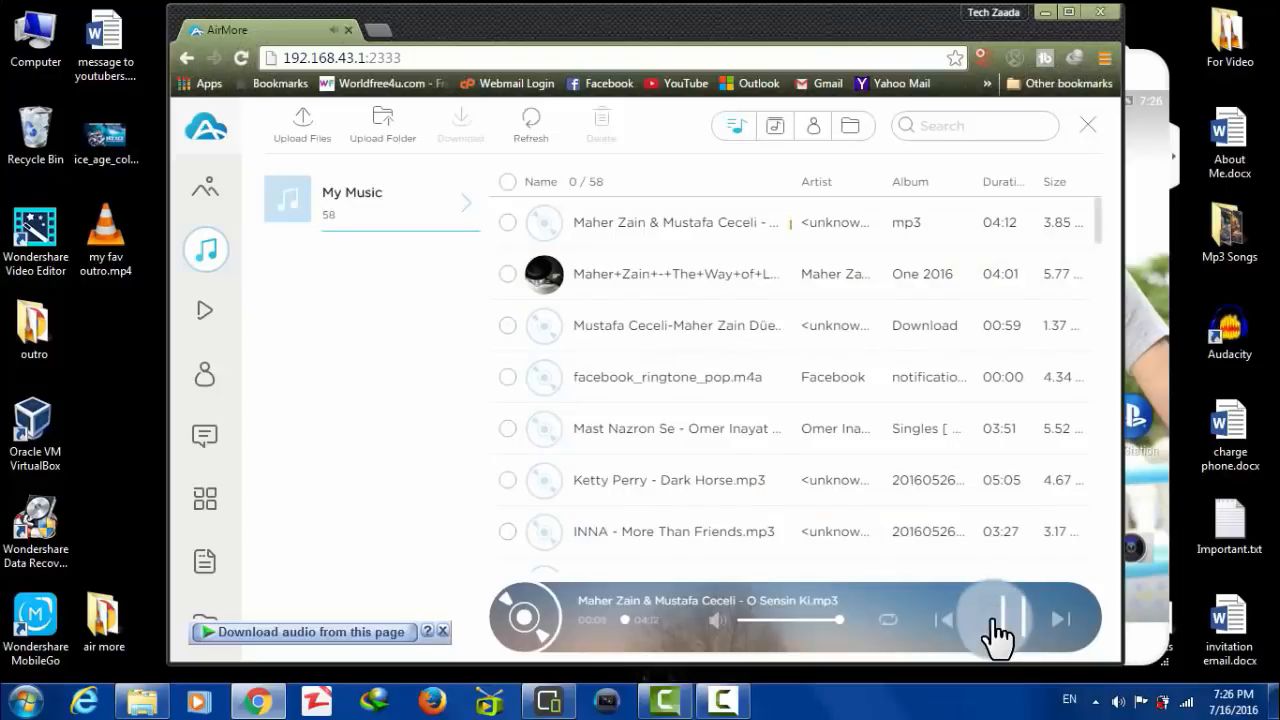
{"action": "left_click", "coordinate": [1058, 618]}
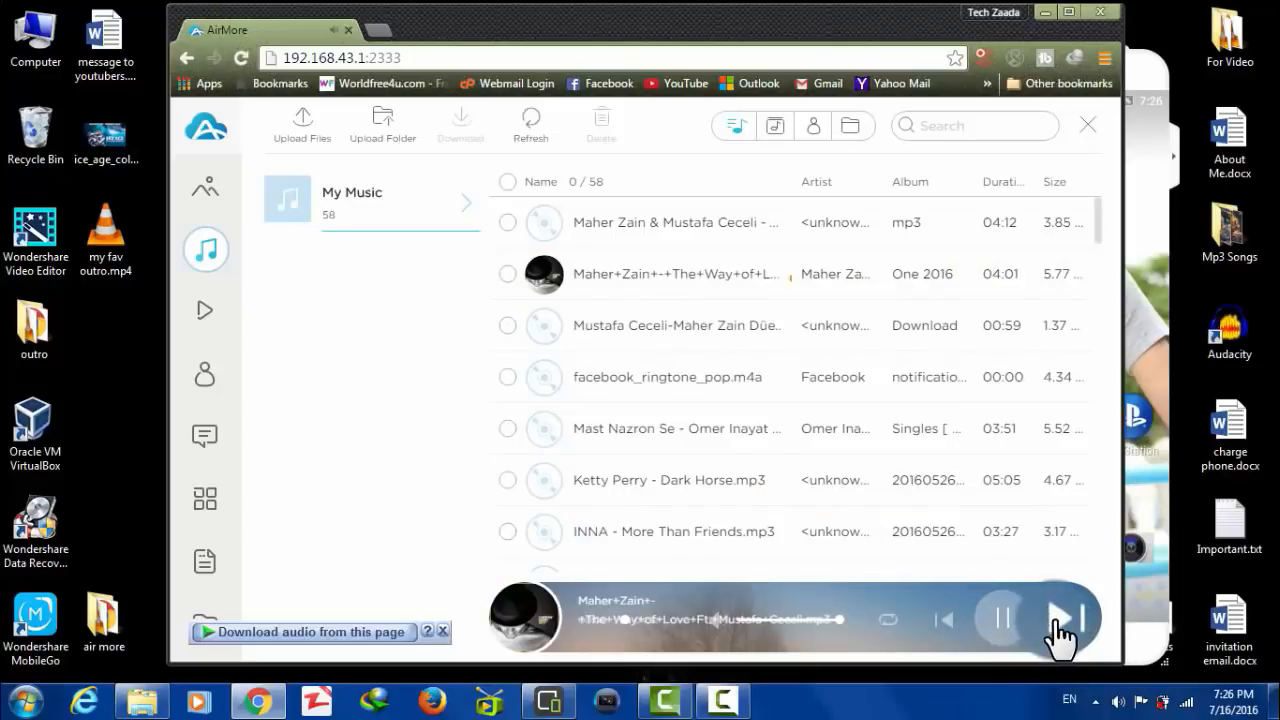
{"action": "left_click", "coordinate": [1070, 618]}
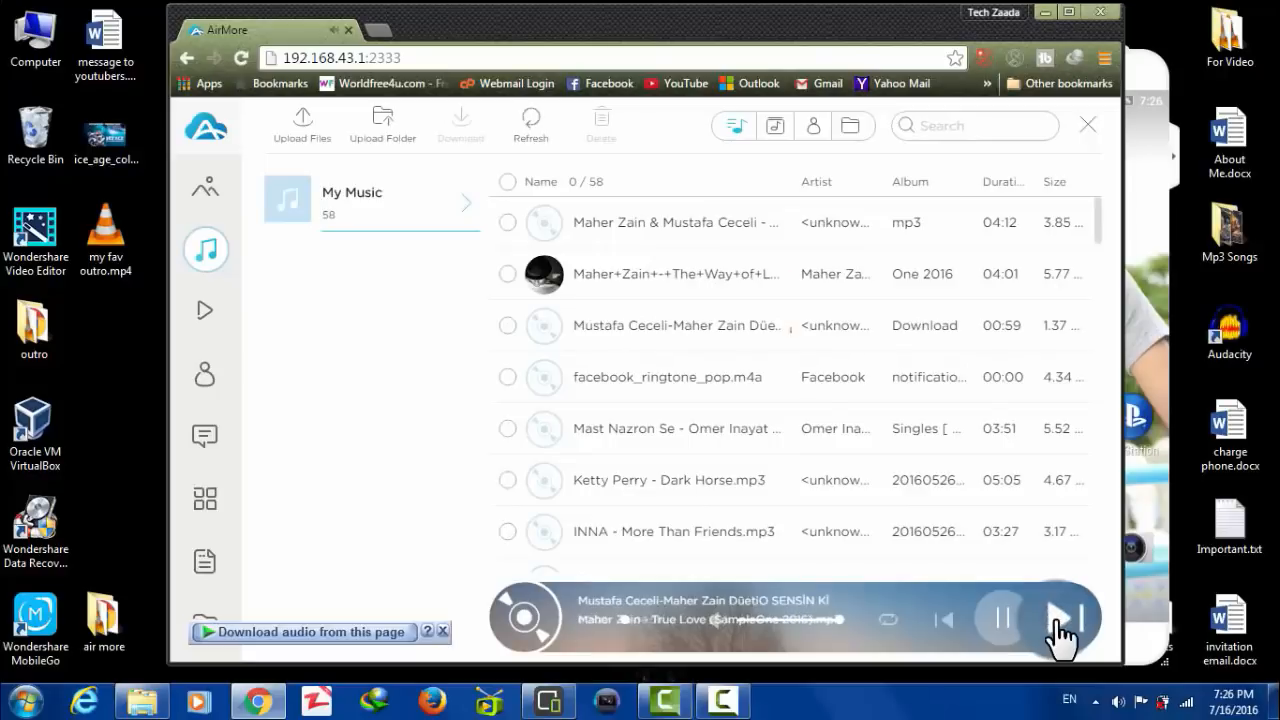
{"action": "left_click", "coordinate": [1074, 618]}
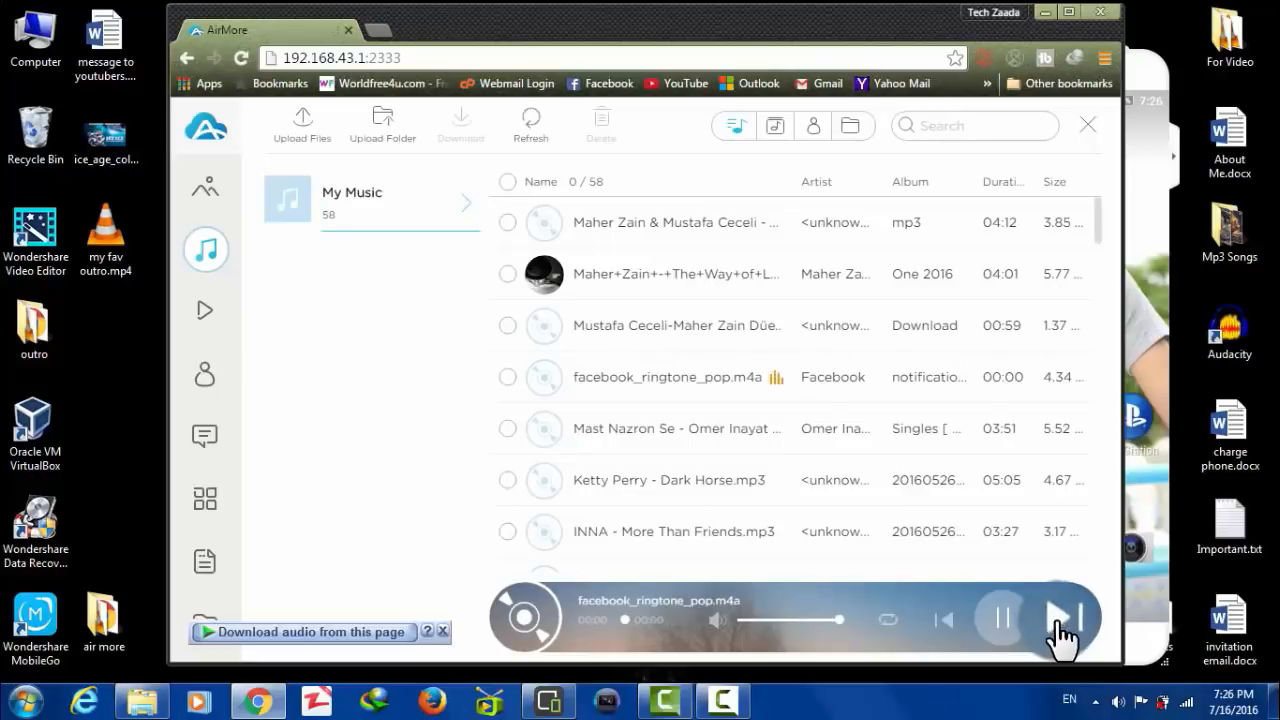
{"action": "left_click", "coordinate": [1071, 618]}
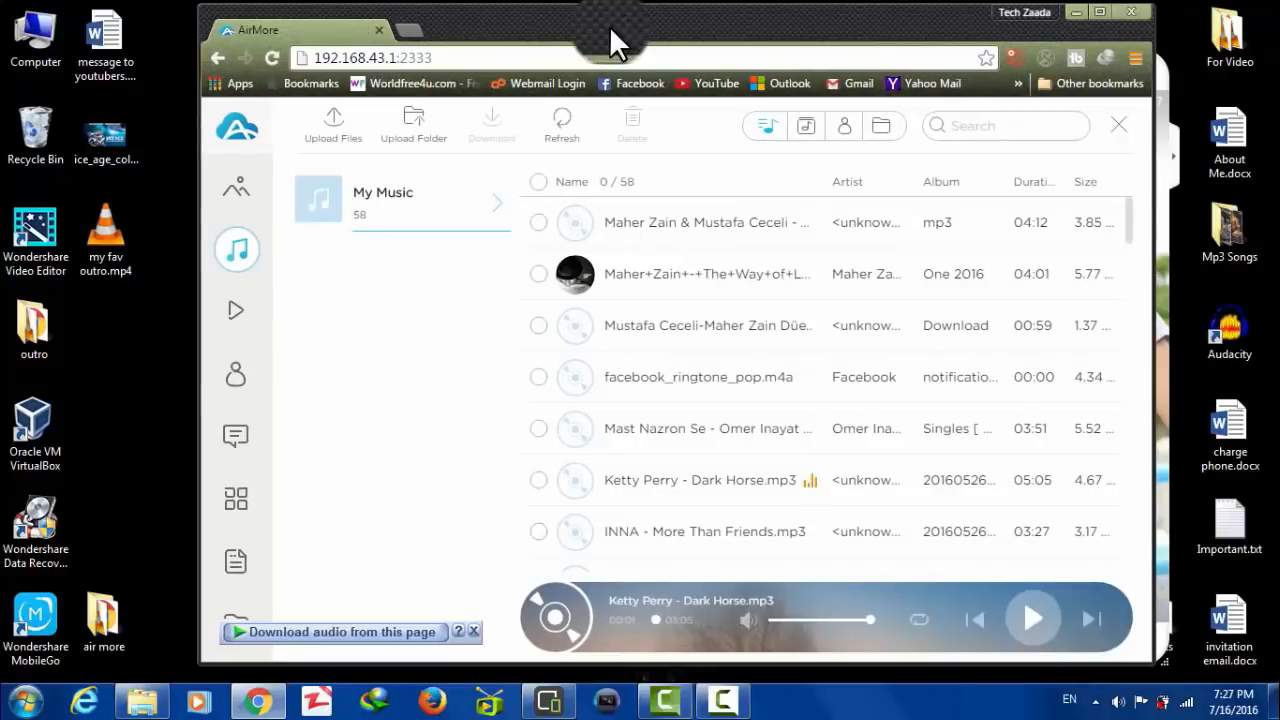
{"action": "mouse_move", "coordinate": [800, 325]}
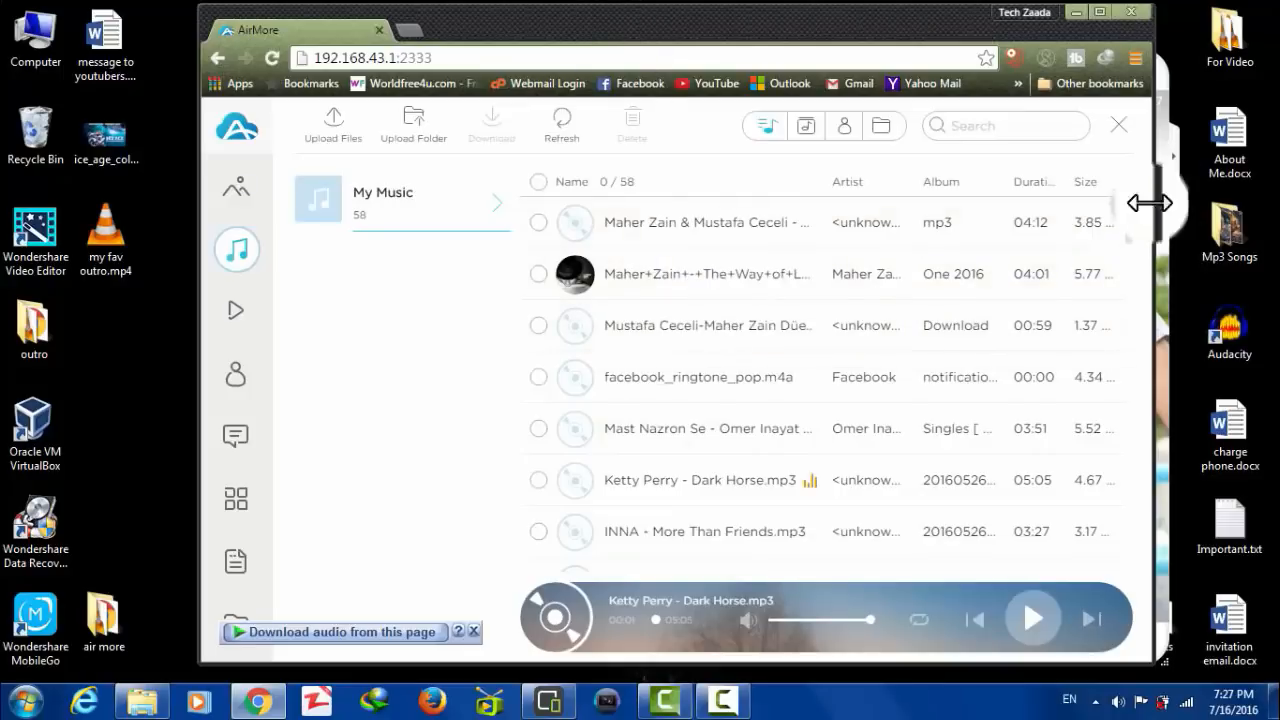
{"action": "mouse_move", "coordinate": [695, 298]}
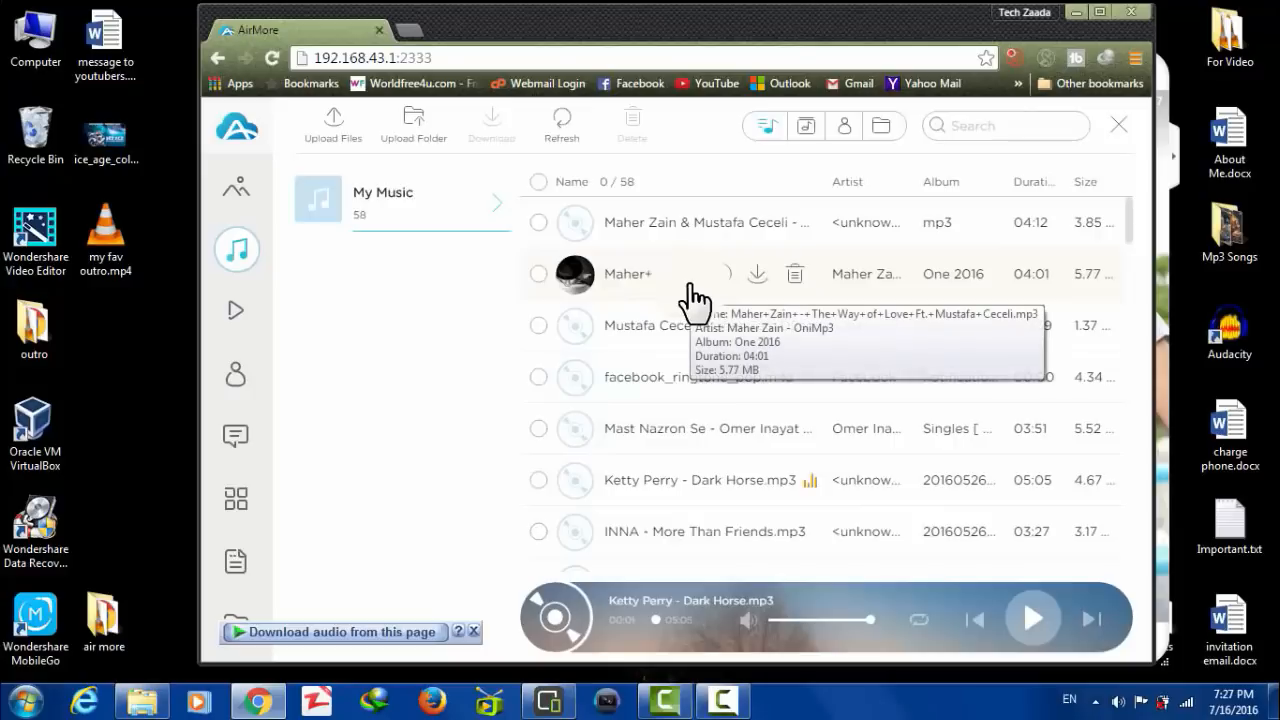
{"action": "mouse_move", "coordinate": [237, 309]}
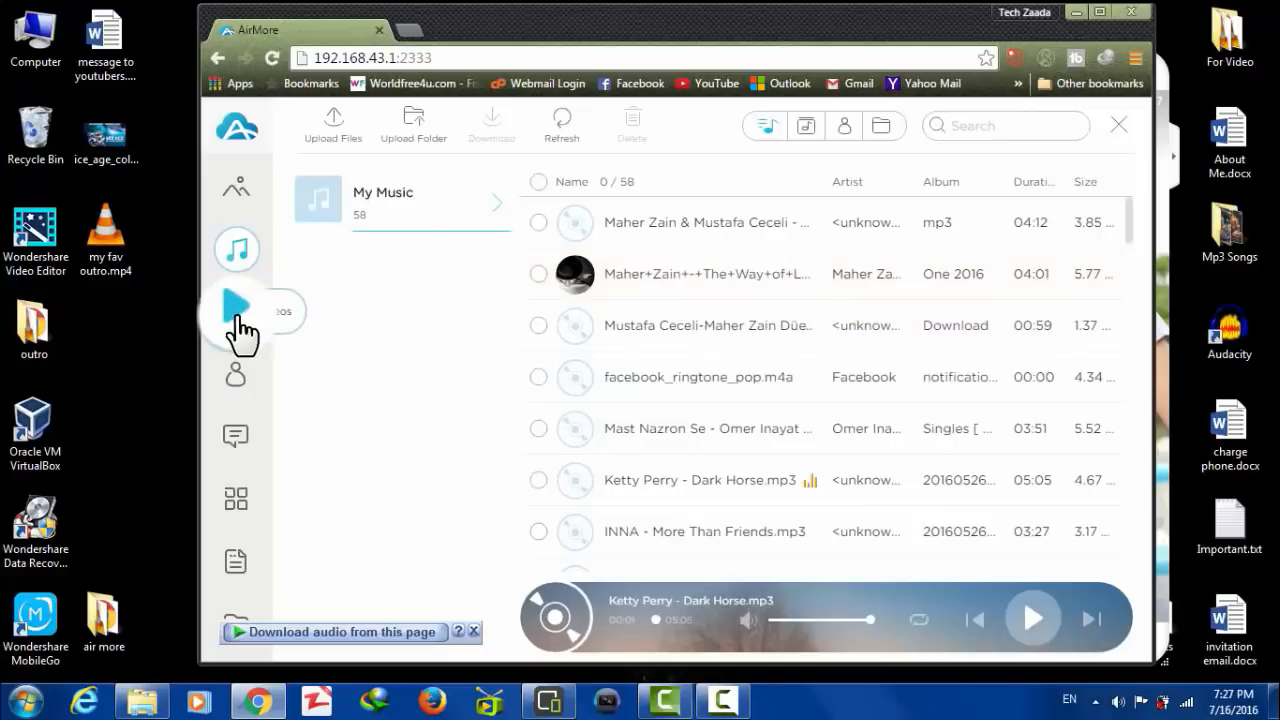
Step: Browse the video albums, load all 3,986 contacts, then switch to Messages
{"action": "left_click", "coordinate": [237, 311]}
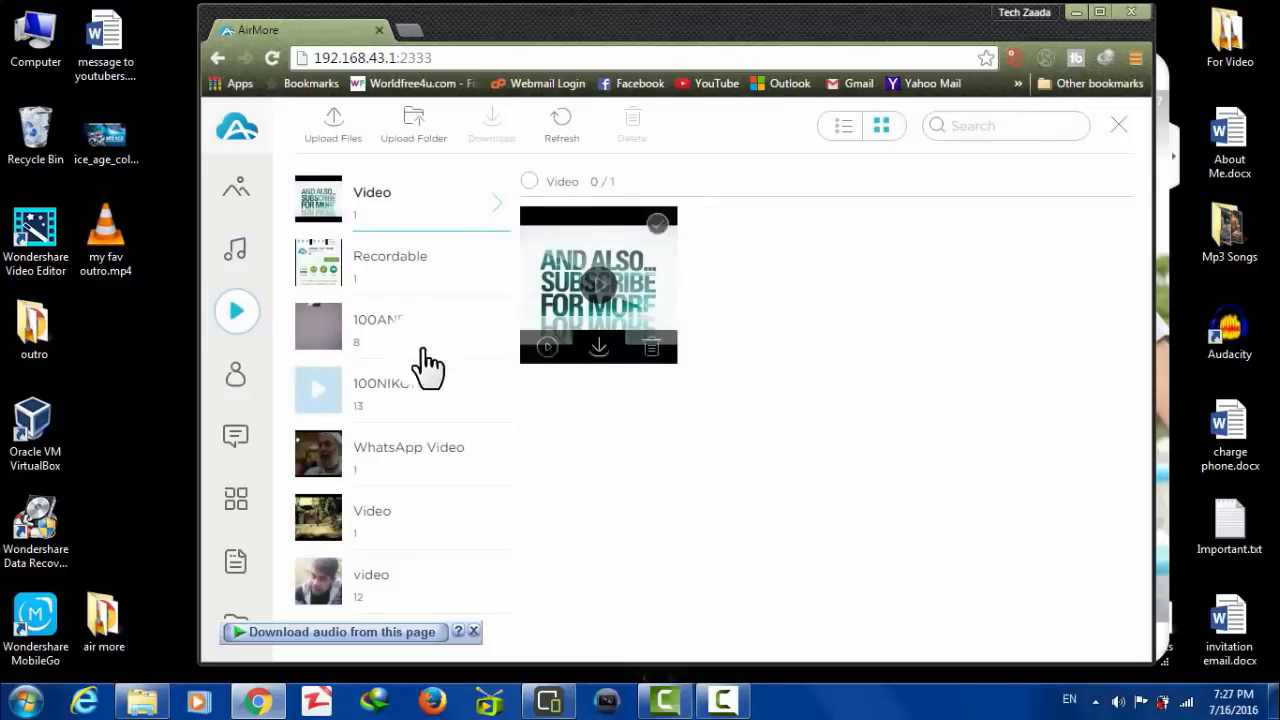
{"action": "left_click", "coordinate": [236, 374]}
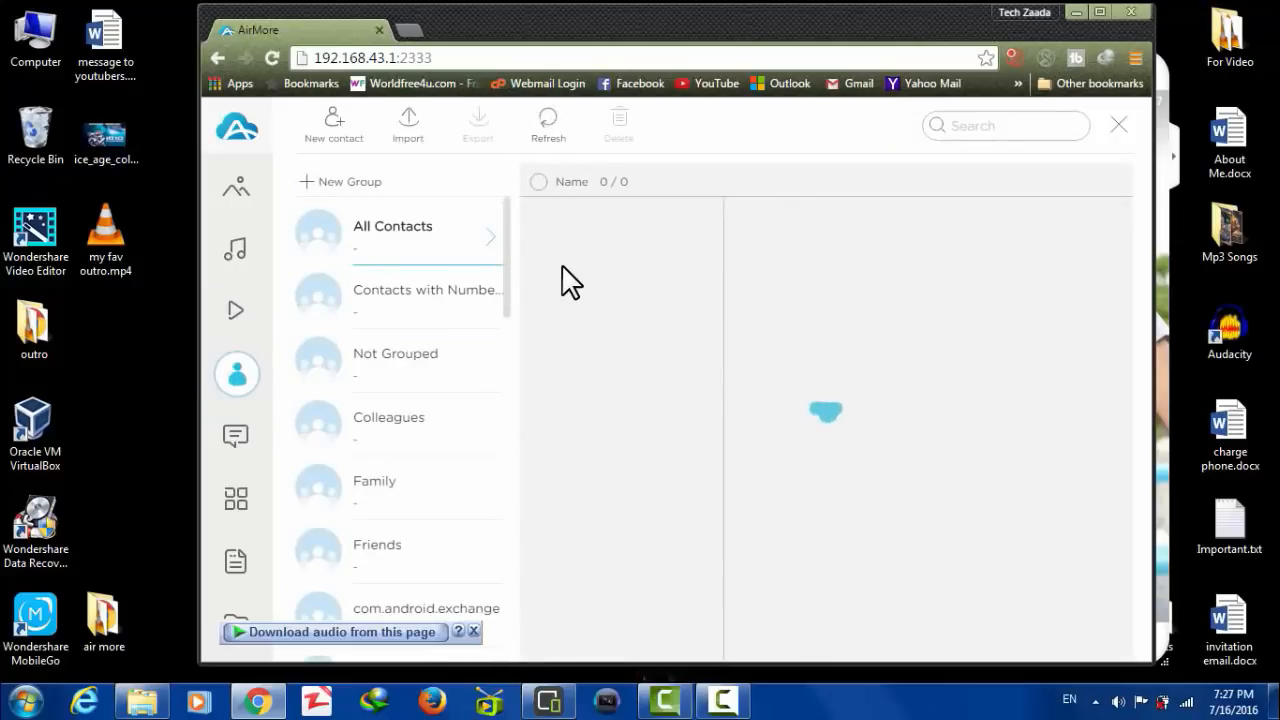
{"action": "mouse_move", "coordinate": [392, 120]}
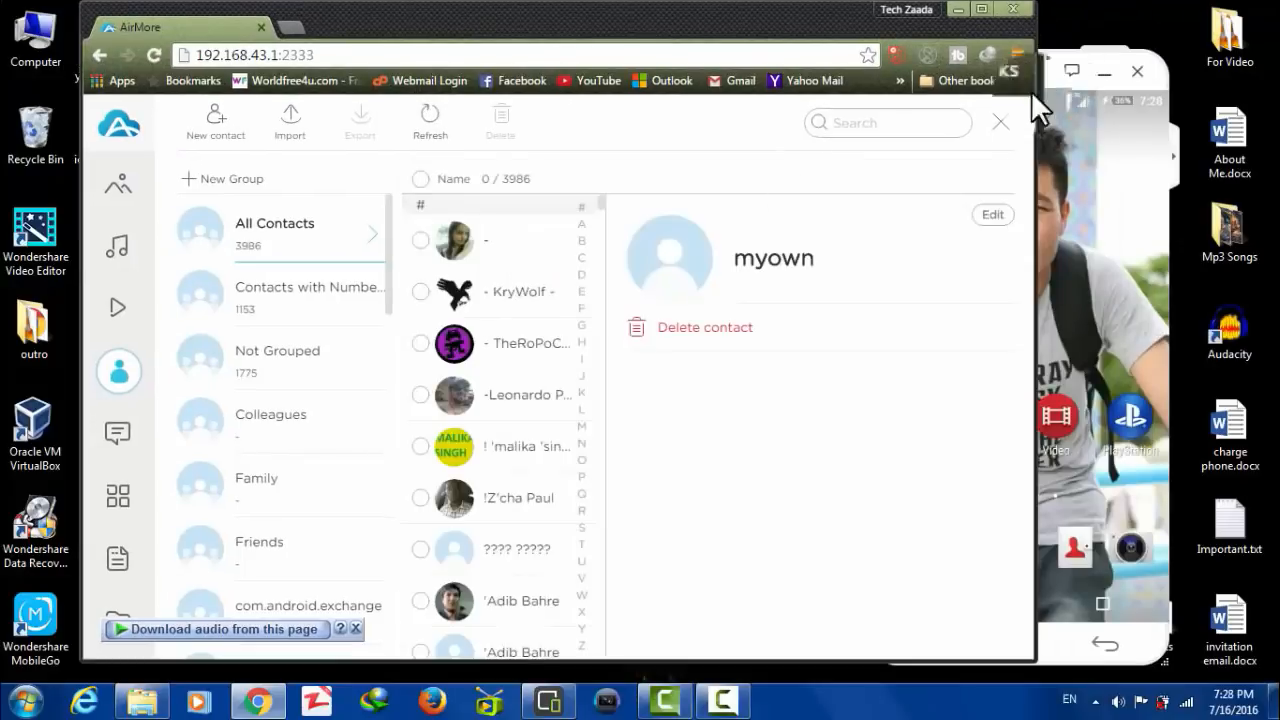
{"action": "left_click", "coordinate": [117, 432]}
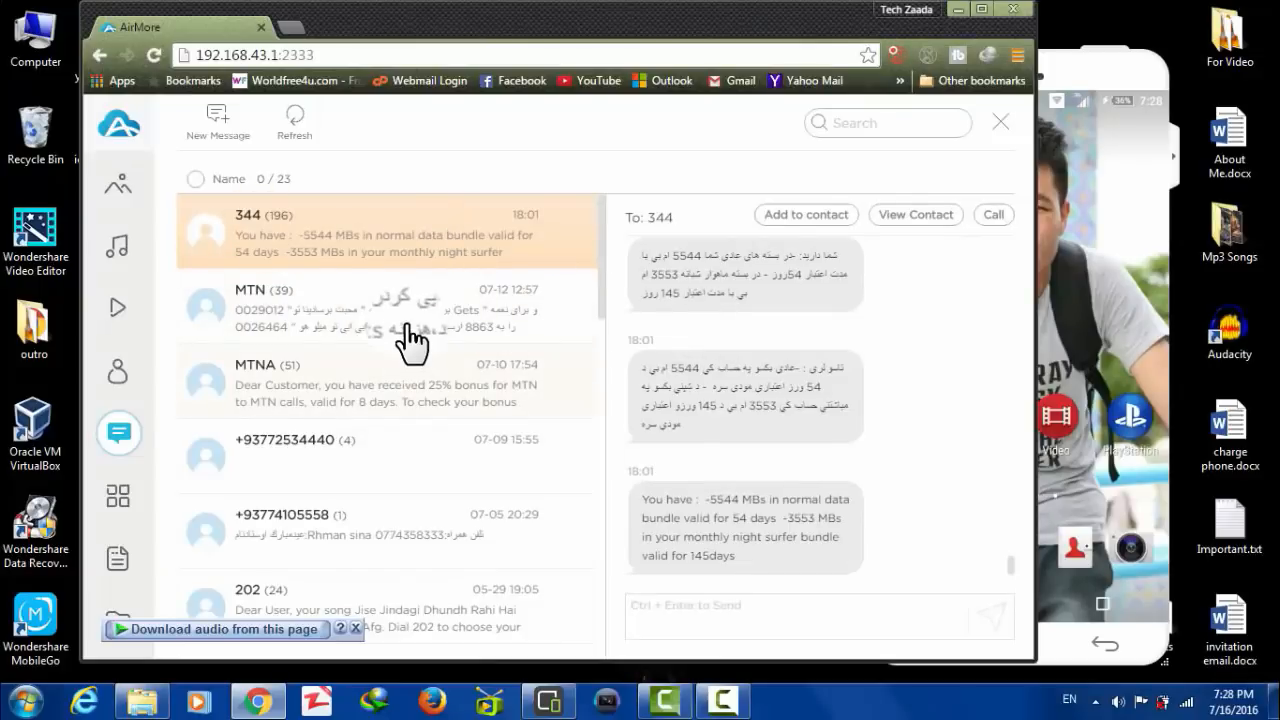
Step: Open the MTN thread, then the MTNA thread with its top-up and bonus texts
{"action": "left_click", "coordinate": [385, 305]}
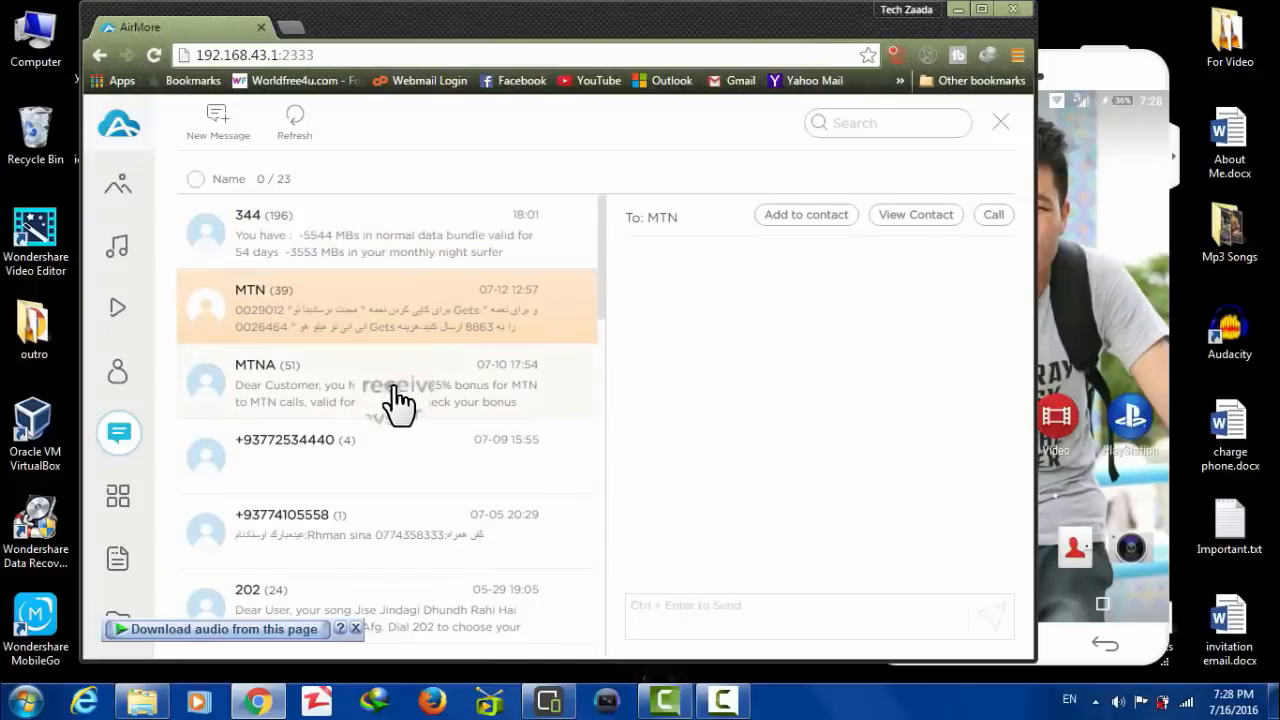
{"action": "left_click", "coordinate": [340, 383]}
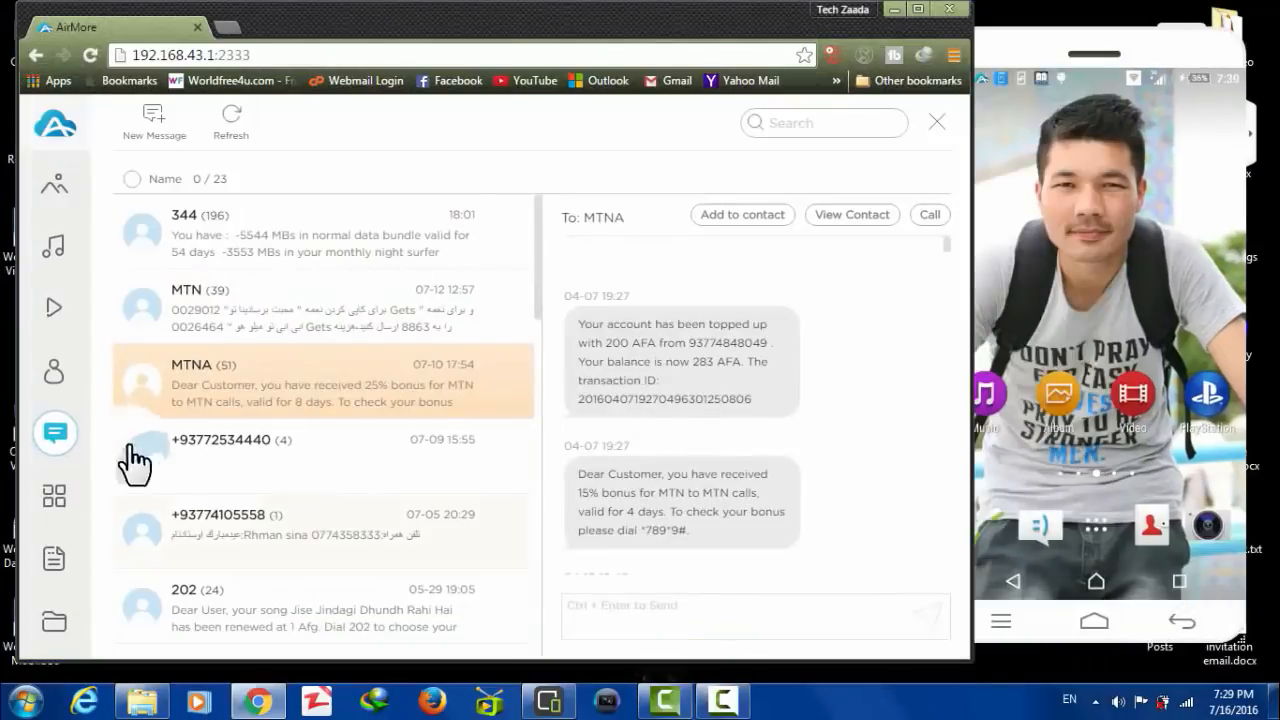
{"action": "mouse_move", "coordinate": [54, 495]}
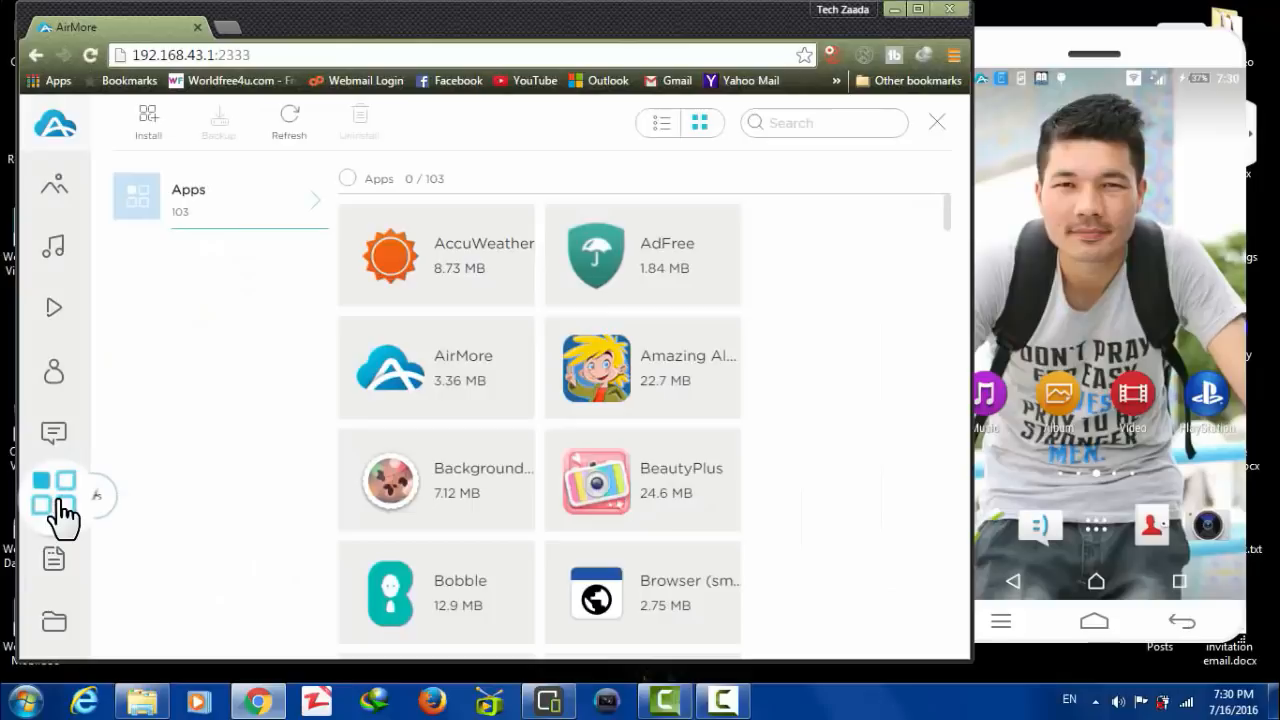
Step: Show the 103 phone apps, tick AdFree and download its APK to the computer
{"action": "left_click", "coordinate": [54, 496]}
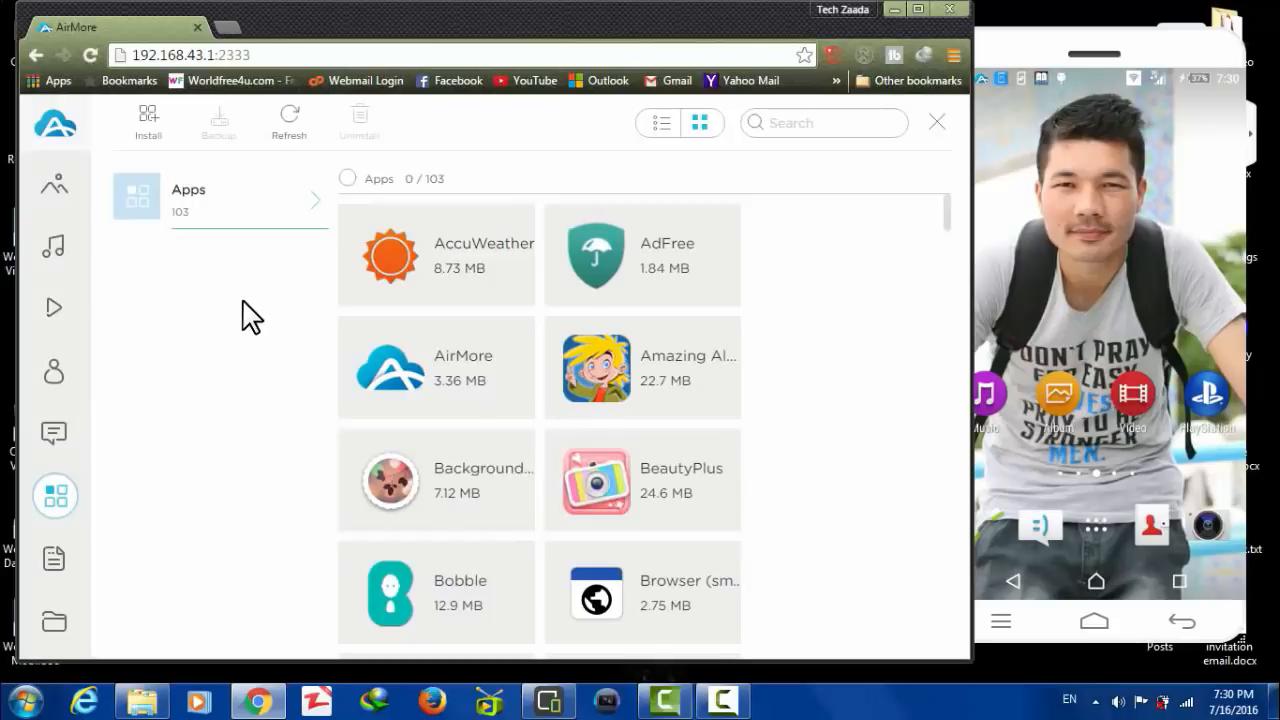
{"action": "mouse_move", "coordinate": [251, 352]}
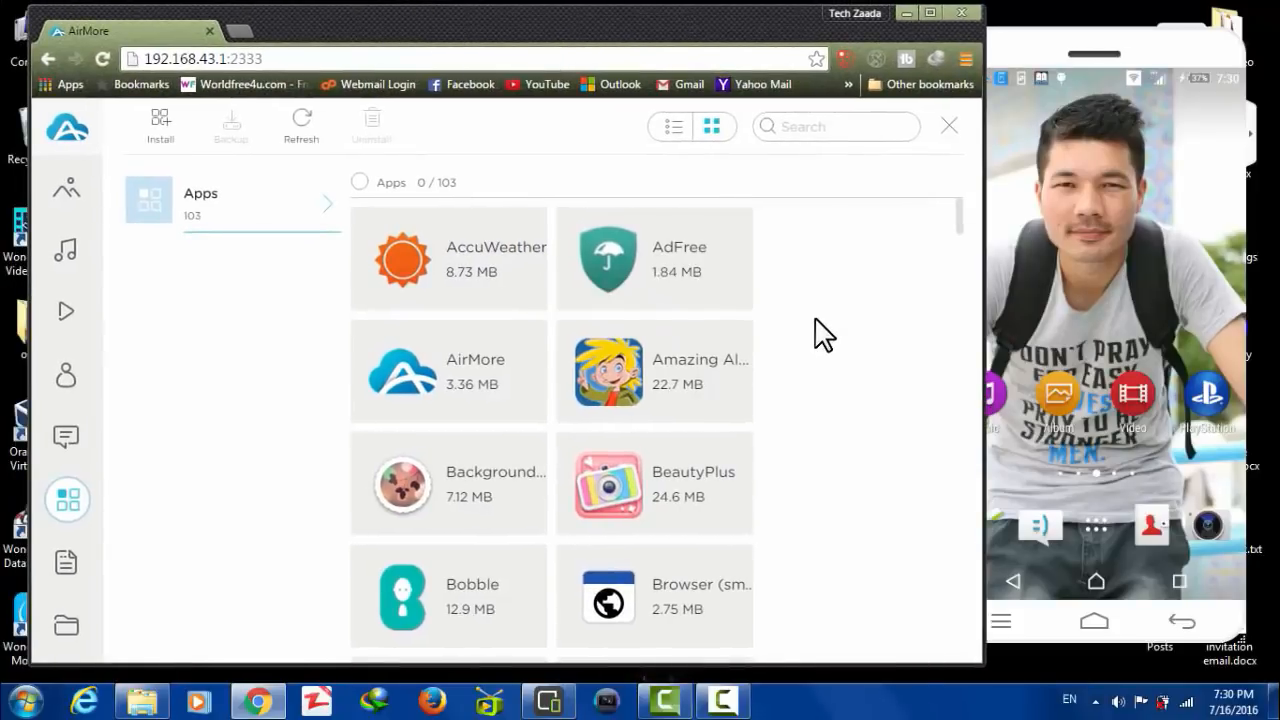
{"action": "mouse_move", "coordinate": [850, 291]}
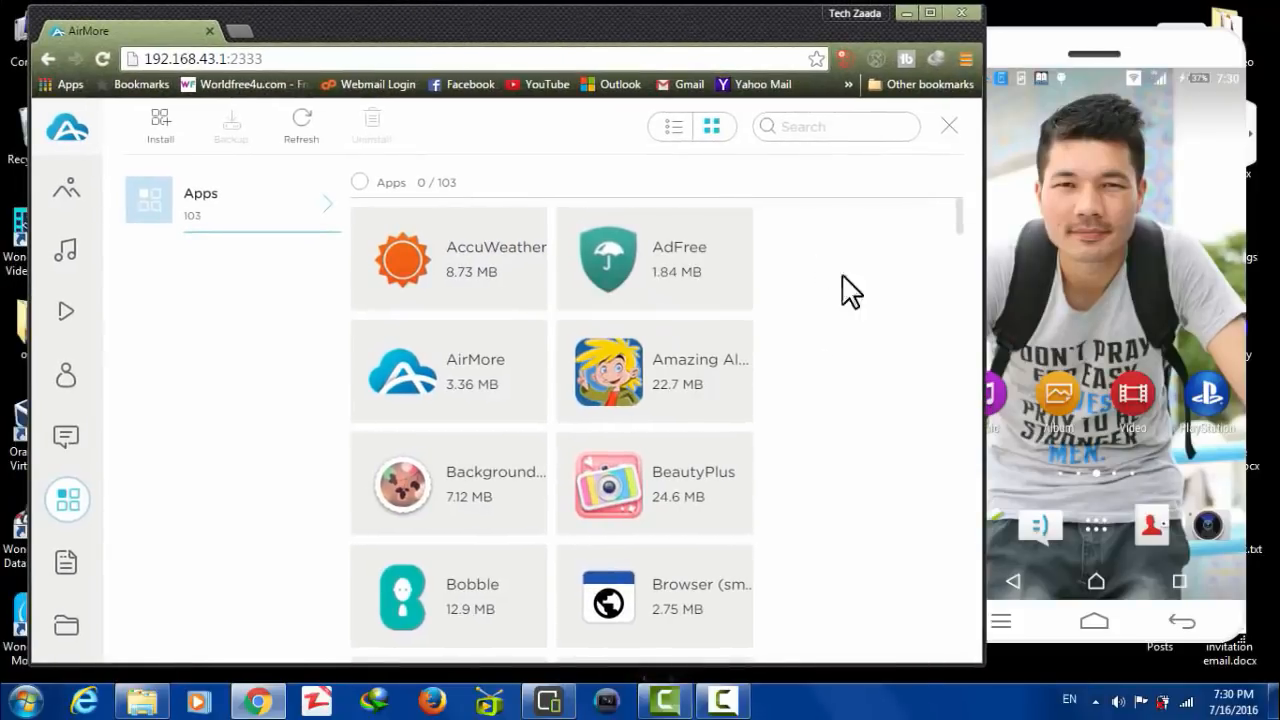
{"action": "mouse_move", "coordinate": [865, 291]}
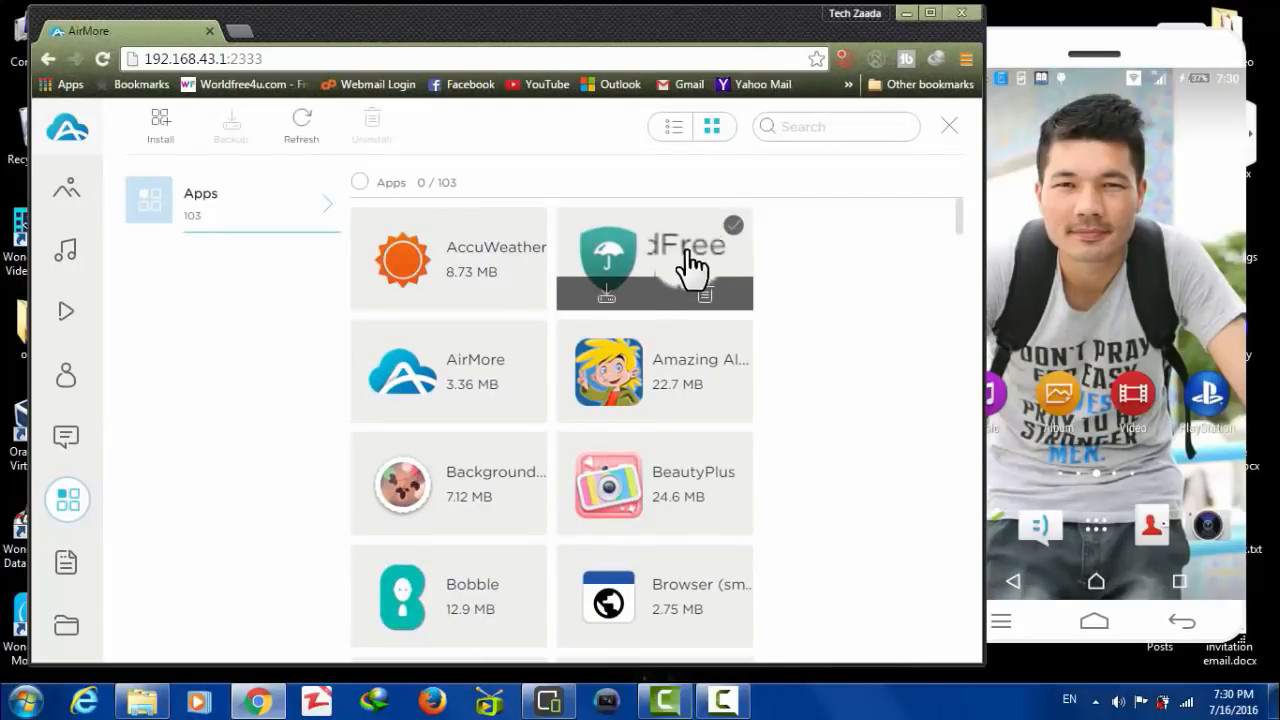
{"action": "left_click", "coordinate": [734, 224]}
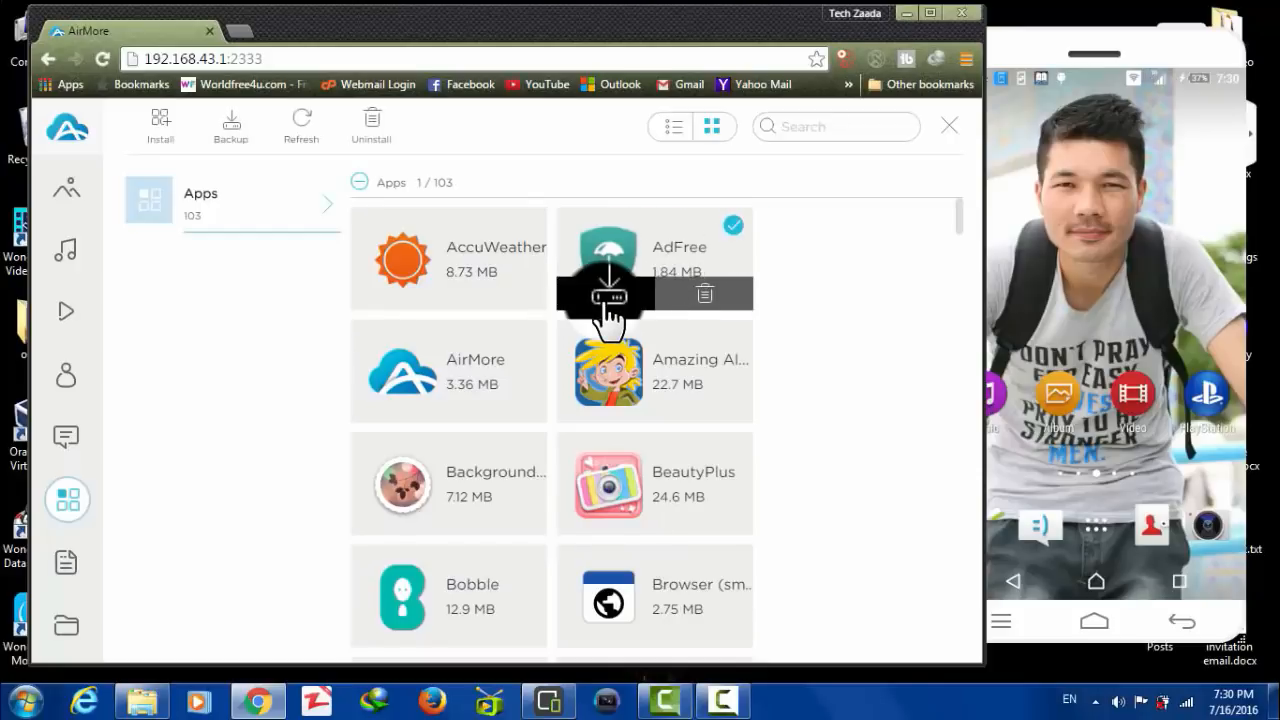
{"action": "left_click", "coordinate": [609, 293]}
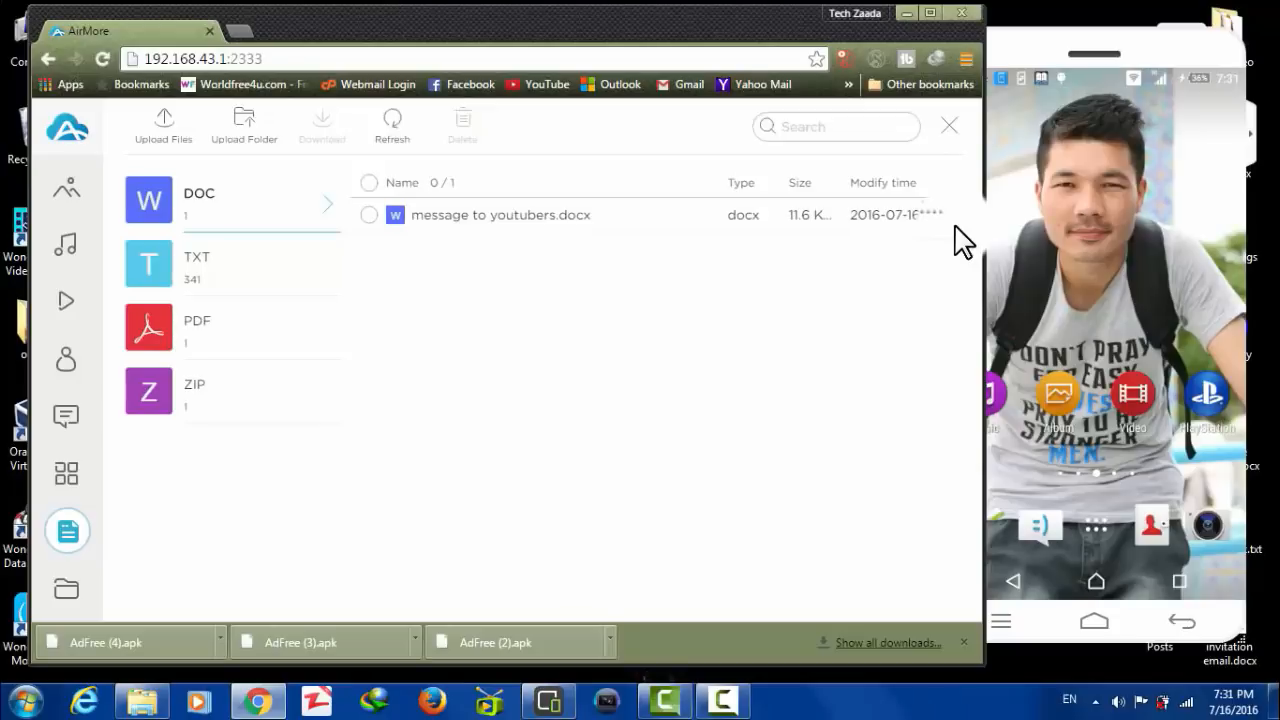
Step: Browse the external SD card storage, showing Android, DCIM, LOST.DIR, NCFL folders and three files
{"action": "left_click", "coordinate": [66, 588]}
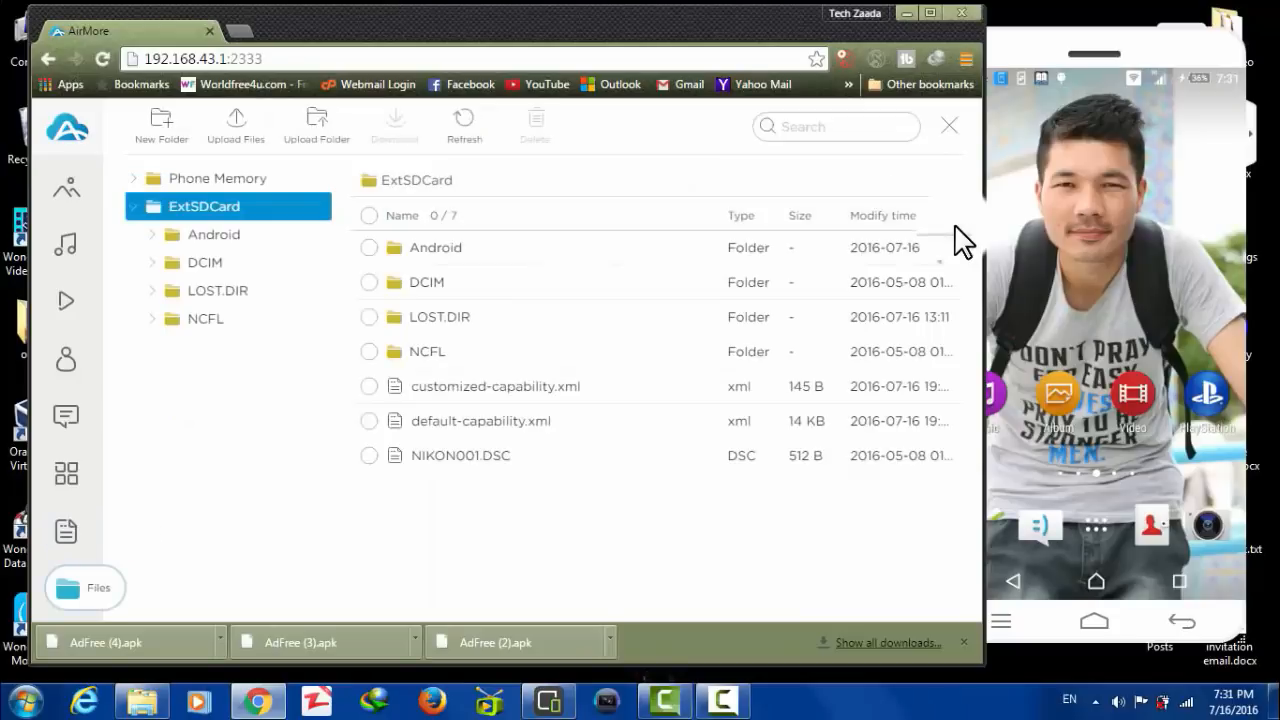